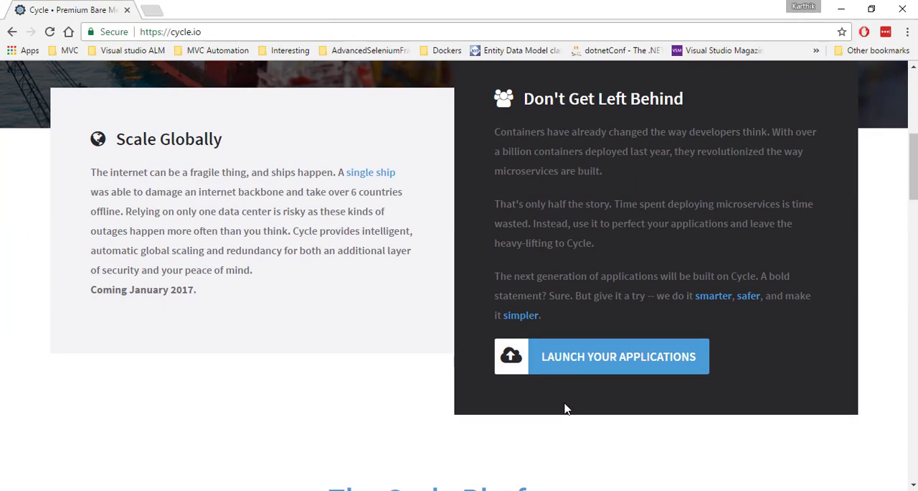
Browse the Cycle.io landing page, skimming the API section before signing up.
scroll(up, 3)
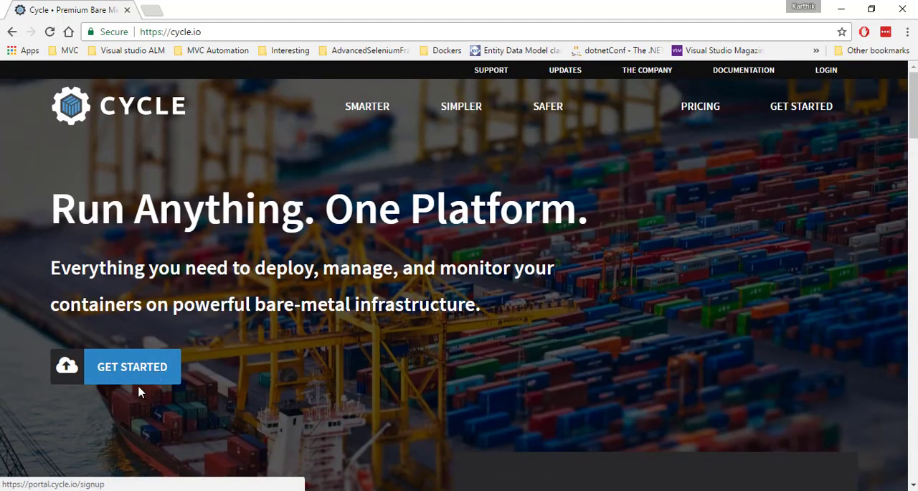
scroll(down, 3)
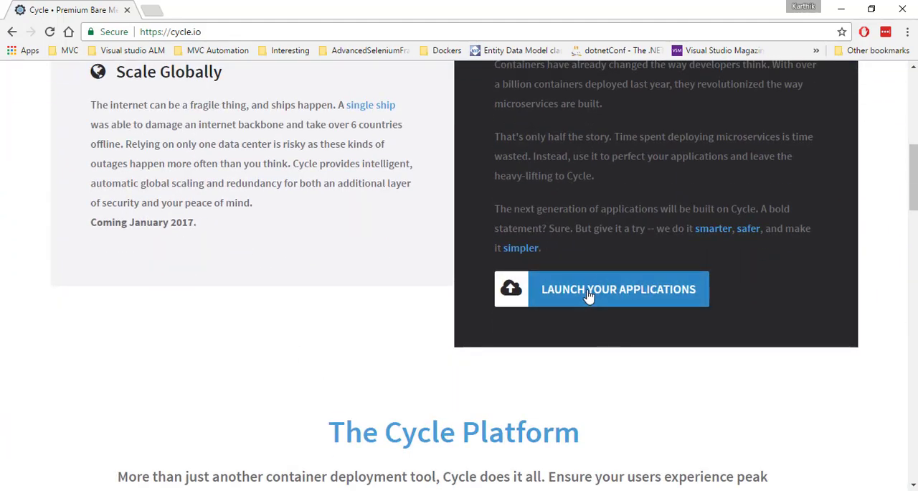
scroll(down, 3)
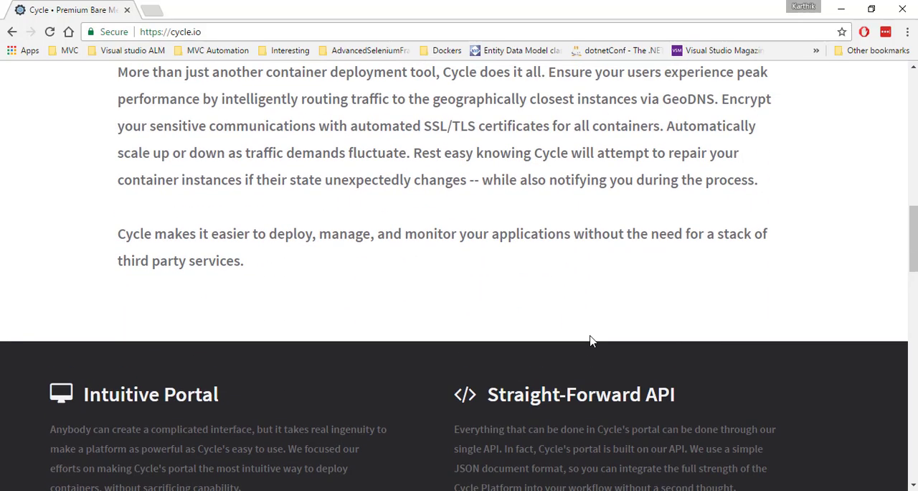
scroll(up, 3)
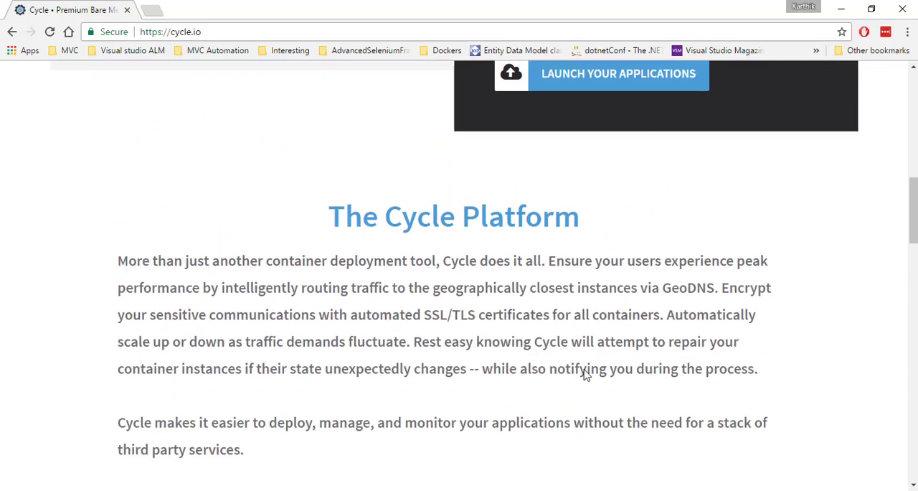
scroll(down, 3)
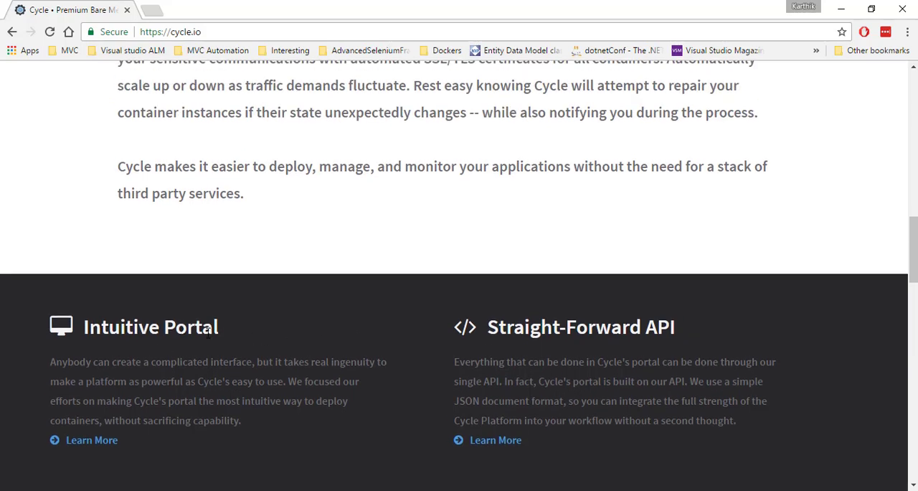
double_click(660, 328)
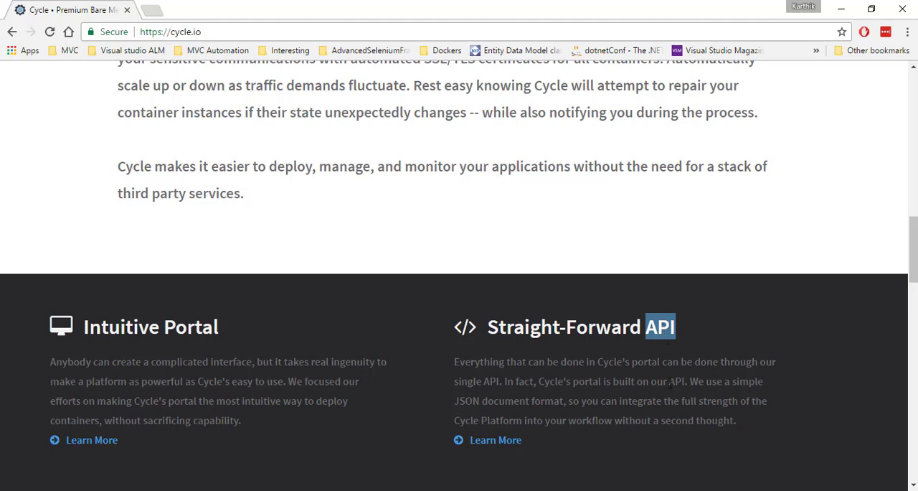
scroll(down, 3)
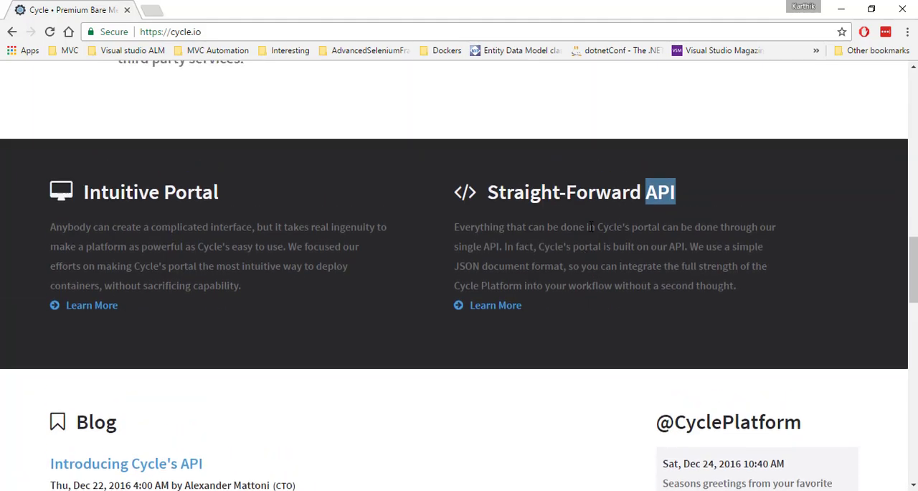
scroll(up, 3)
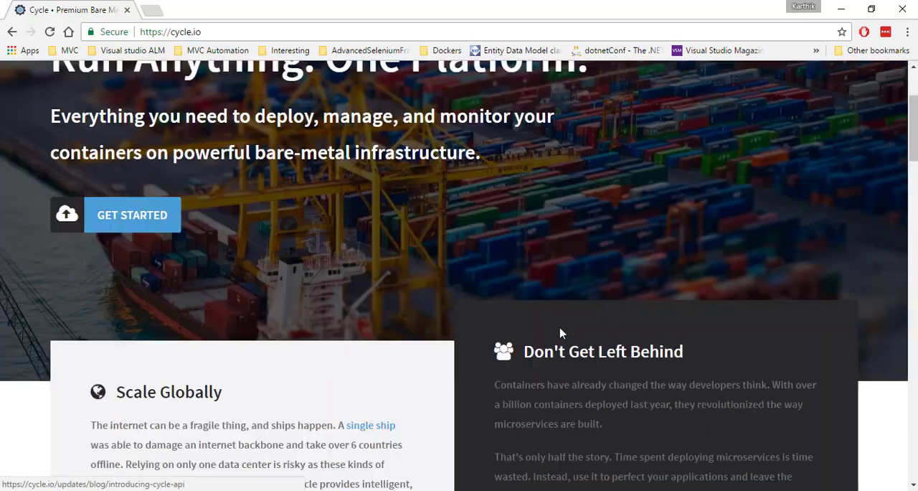
scroll(down, 3)
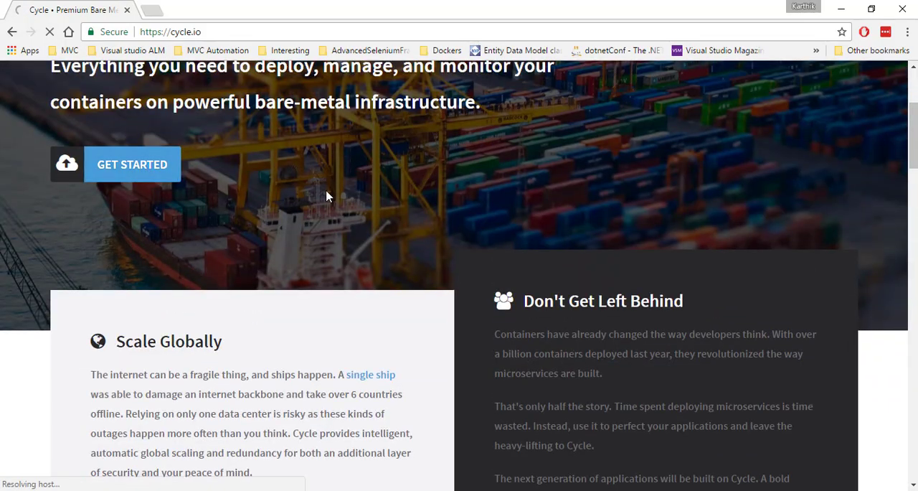
Sign up for a new Cycle account with username, email and password, passing the robot check.
click(132, 165)
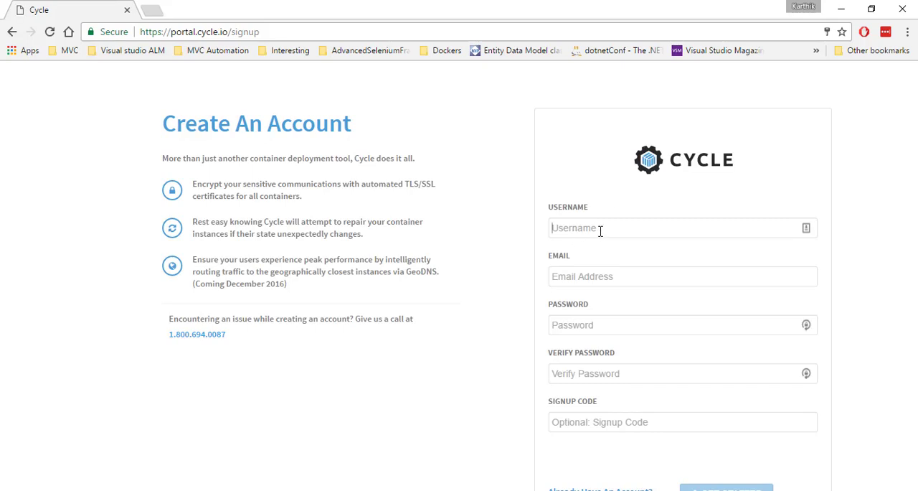
text(execteautomation)
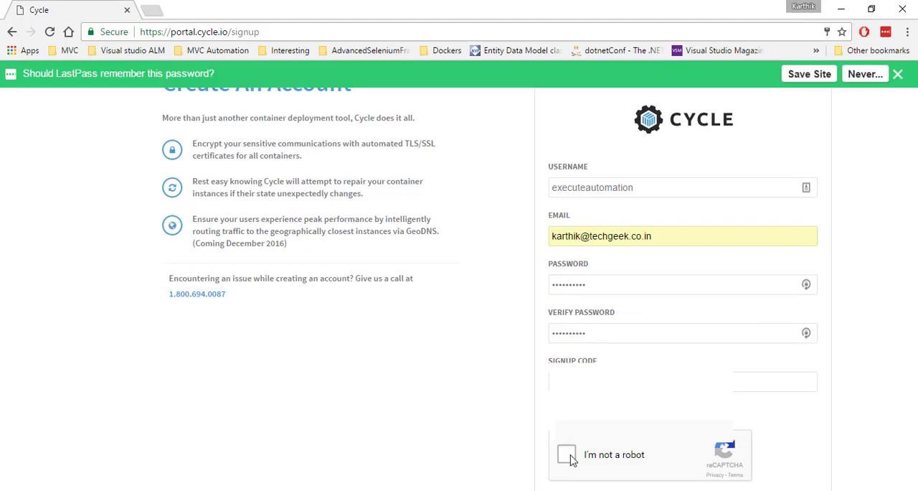
click(567, 454)
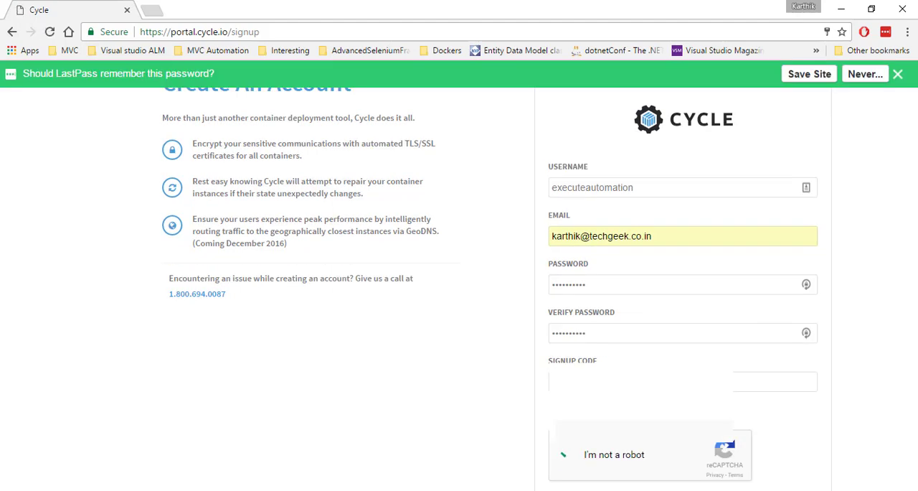
click(568, 454)
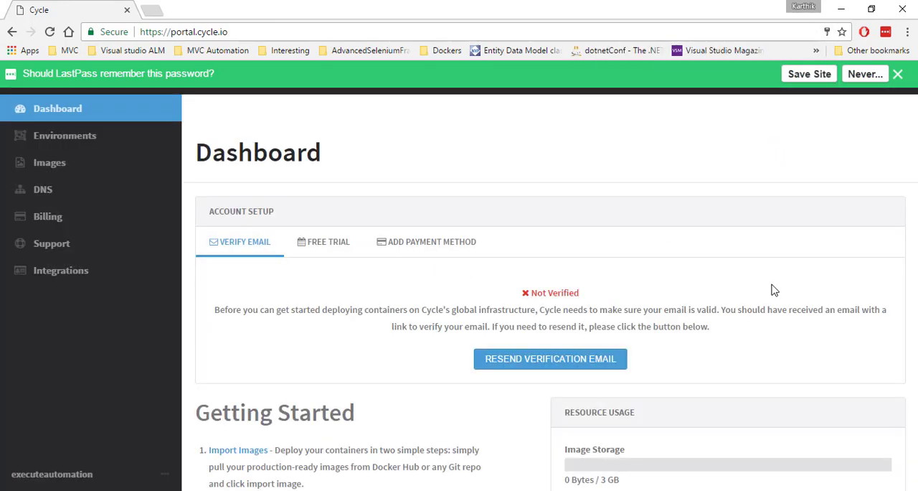
mouse_move(757, 292)
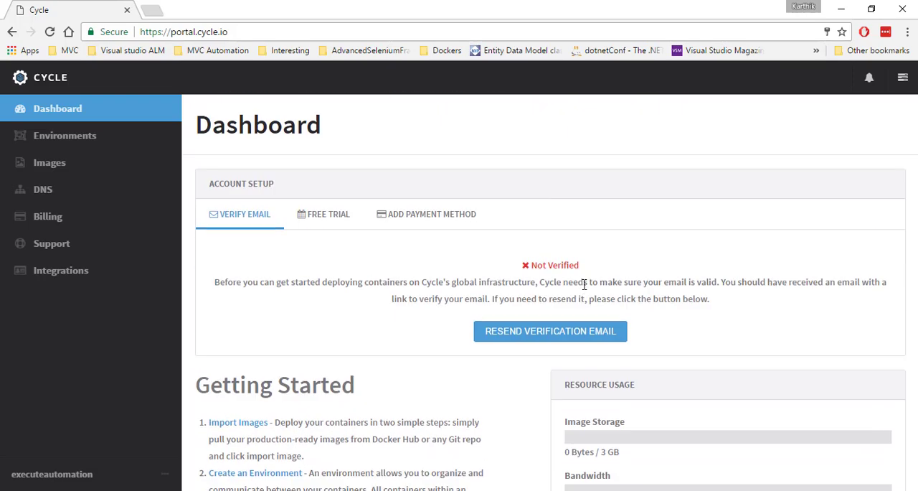
scroll(down, 3)
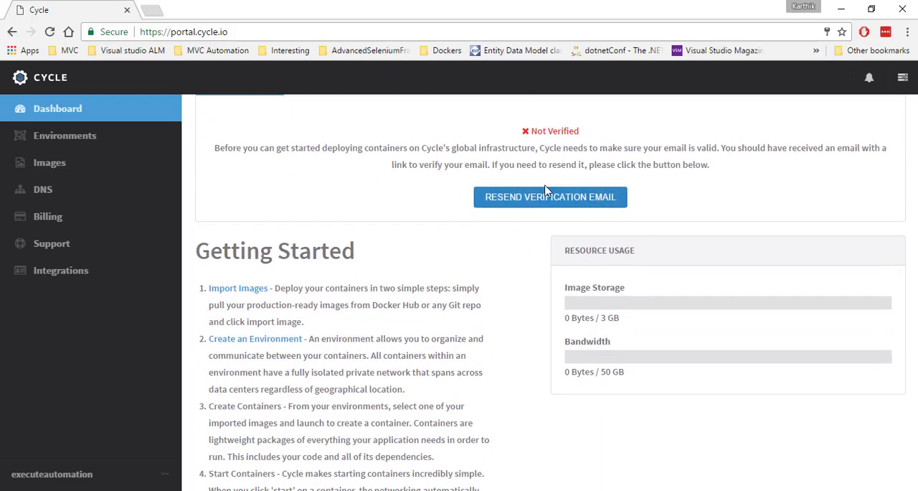
scroll(up, 3)
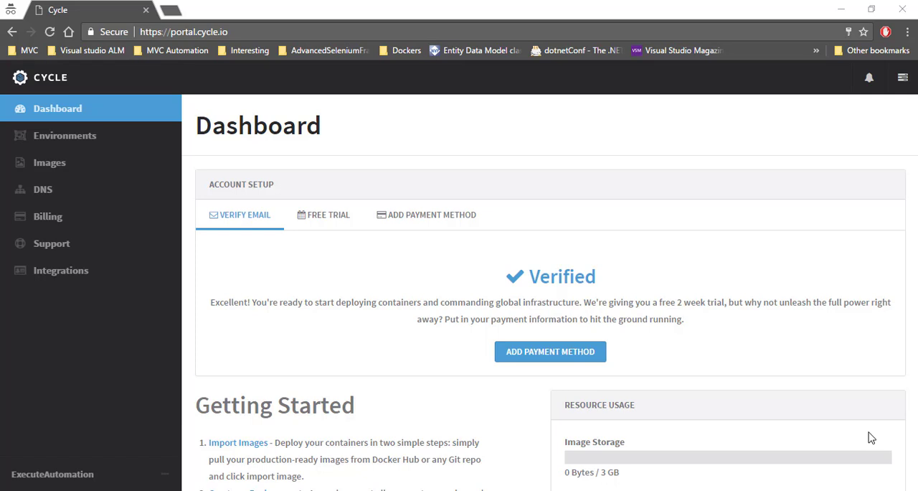
mouse_move(623, 245)
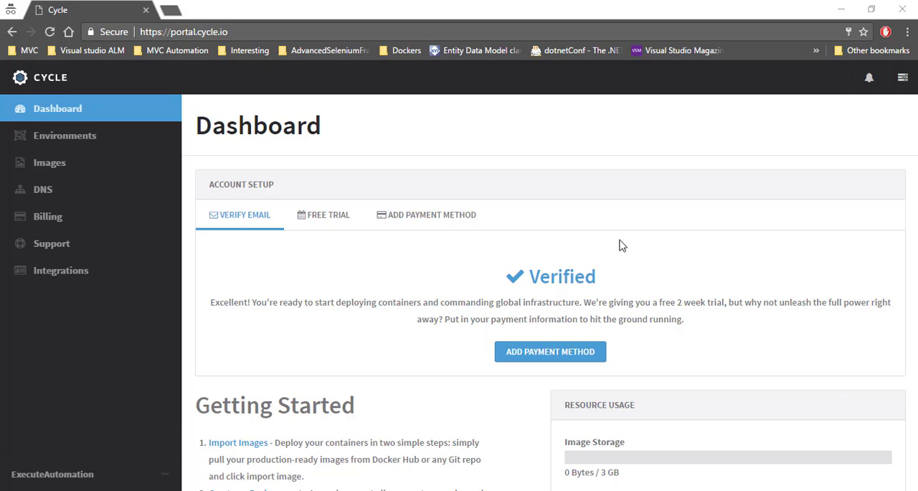
double_click(562, 276)
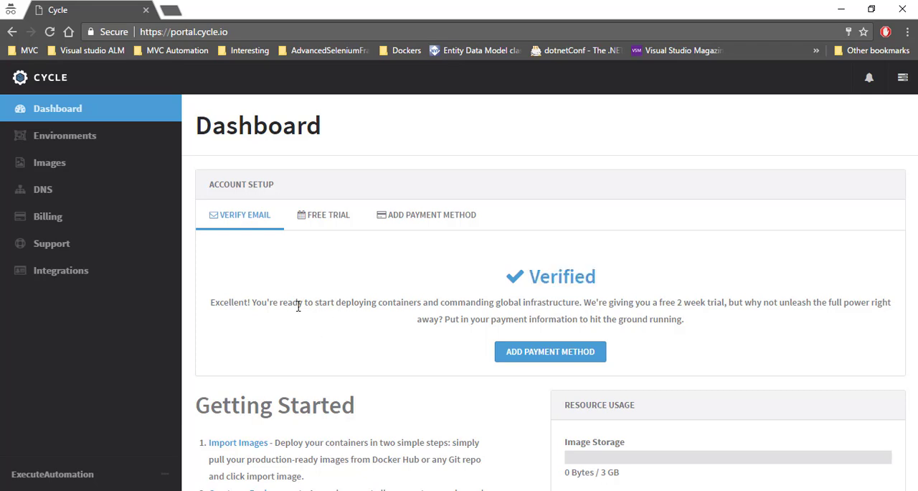
drag(298, 301, 496, 301)
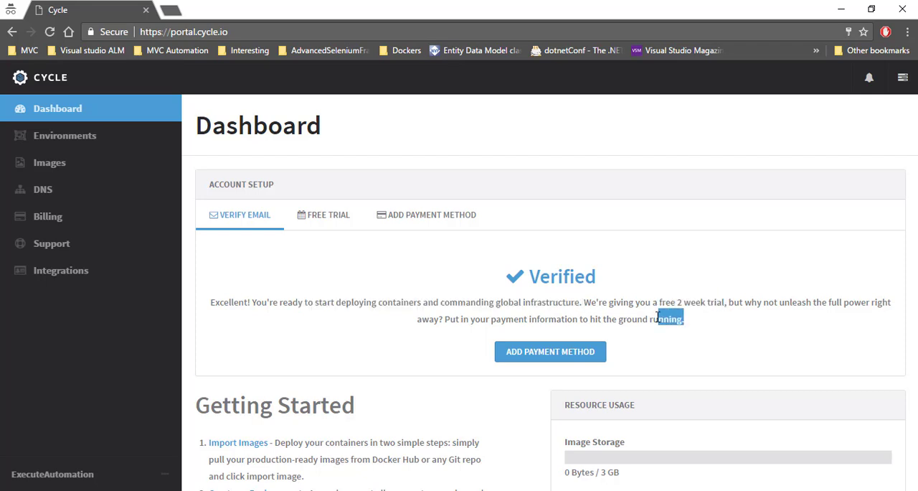
drag(658, 301, 734, 327)
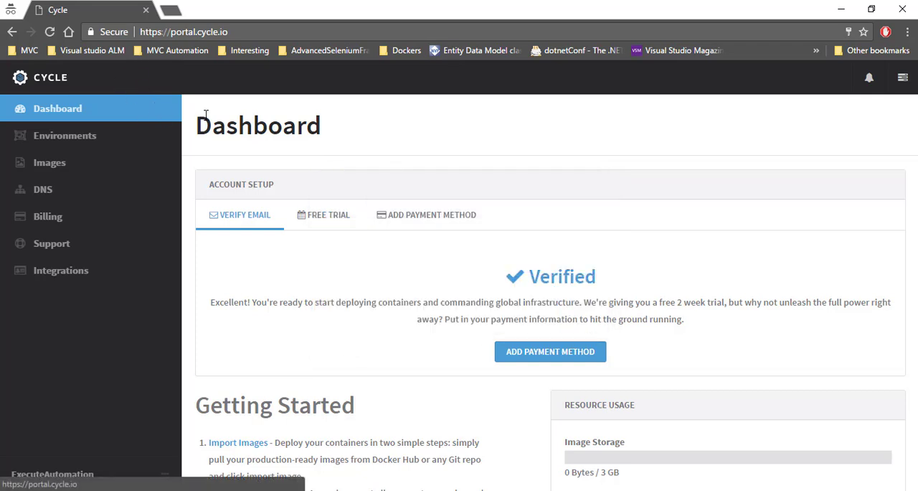
Visit the empty Environments page, then review the dashboard's resource usage and 50 GB bandwidth limit.
click(65, 136)
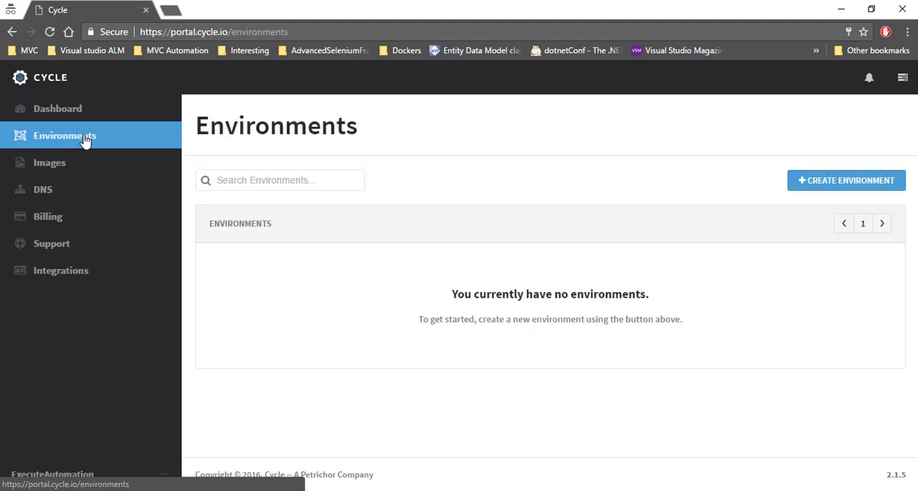
click(58, 109)
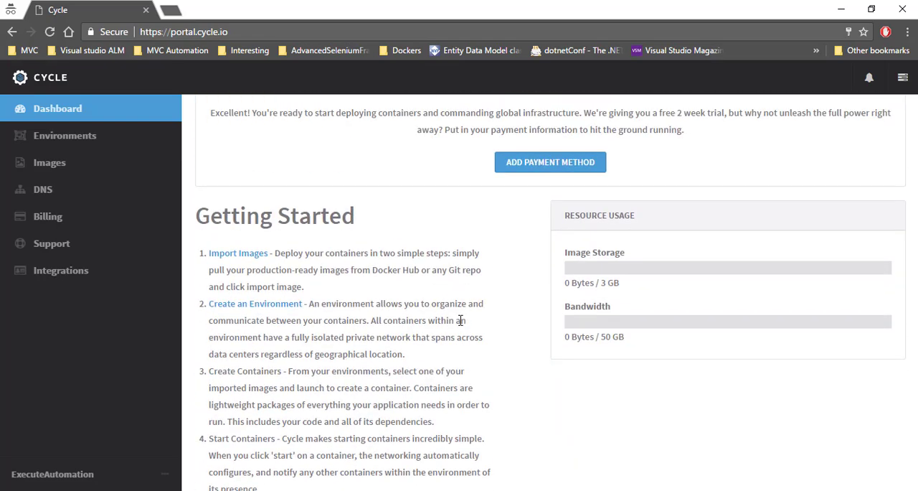
mouse_move(578, 264)
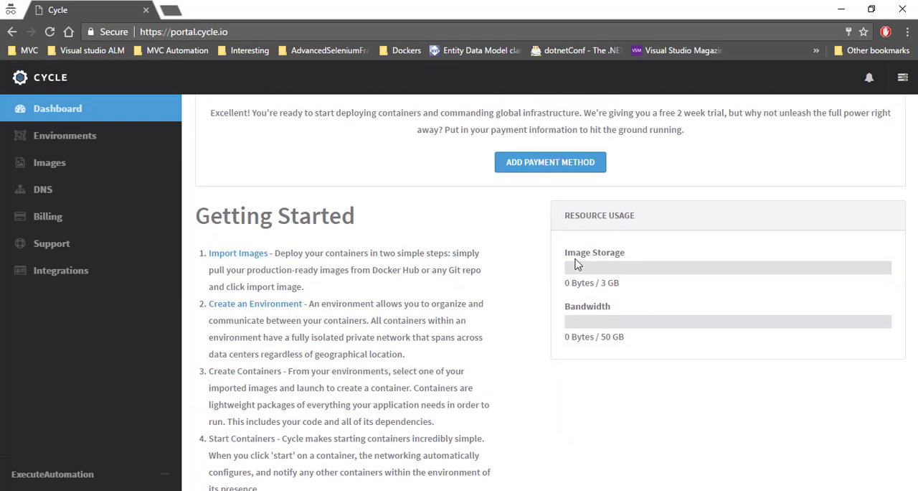
scroll(down, 3)
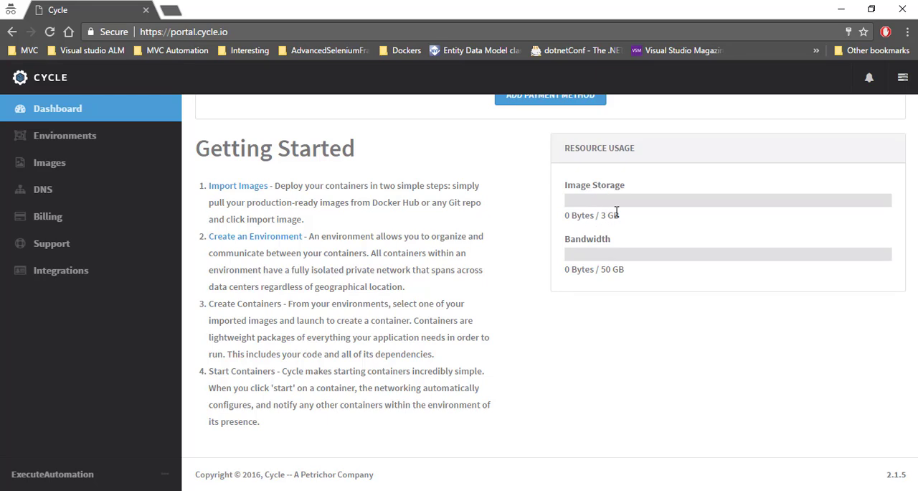
double_click(606, 270)
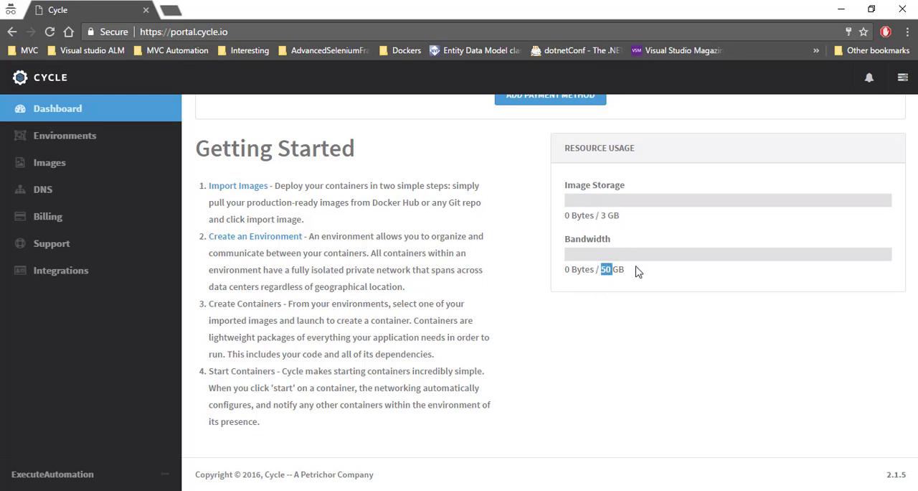
scroll(up, 3)
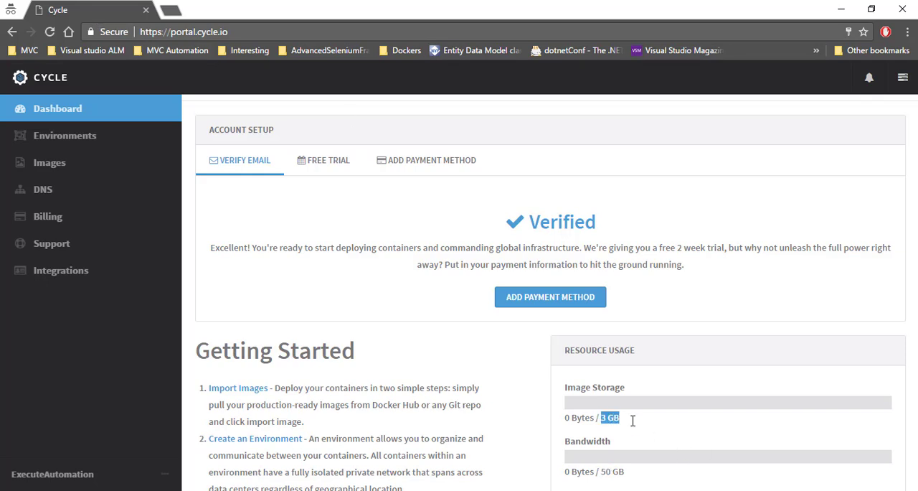
mouse_move(600, 261)
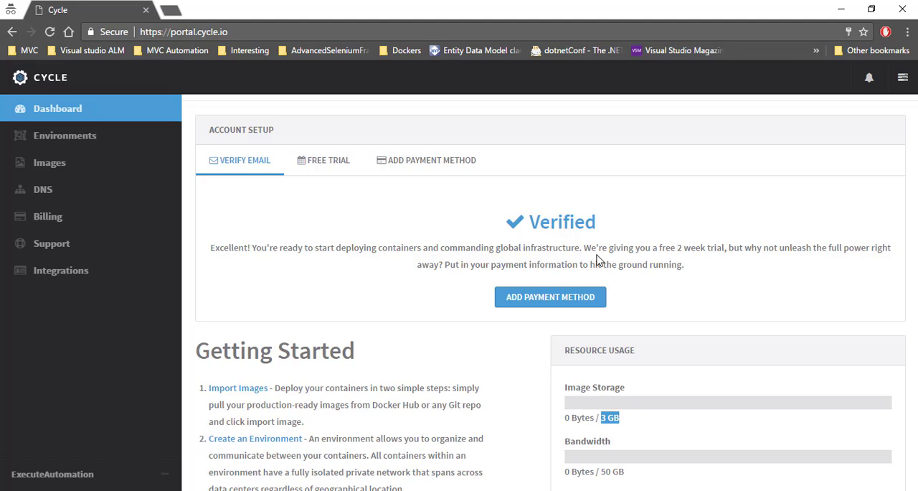
mouse_move(386, 161)
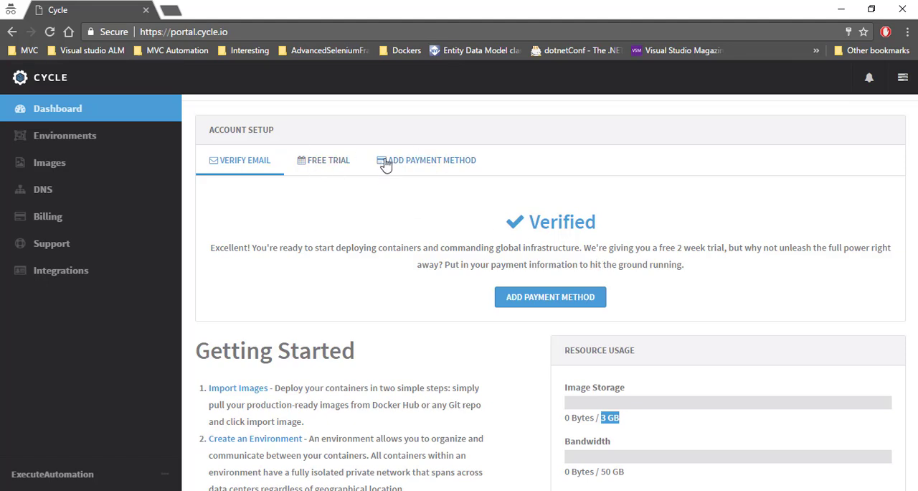
Create a new environment named StagingEnv from the Environments page.
click(64, 135)
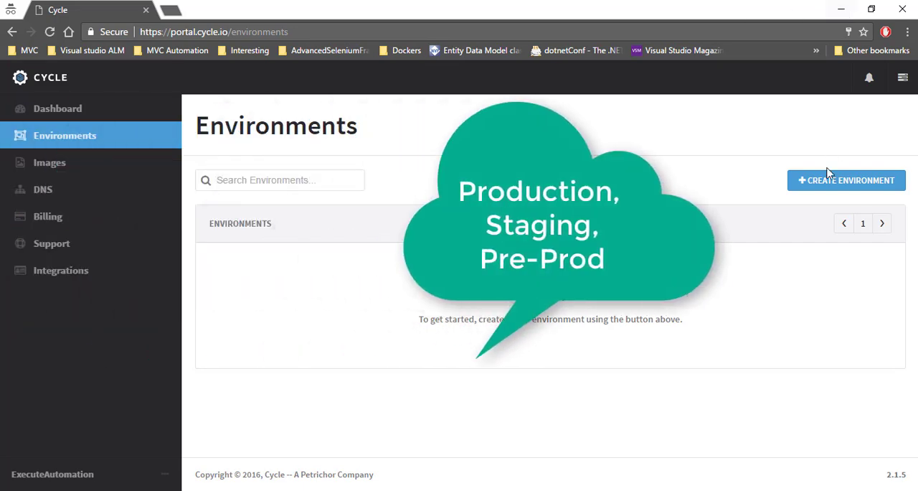
click(847, 181)
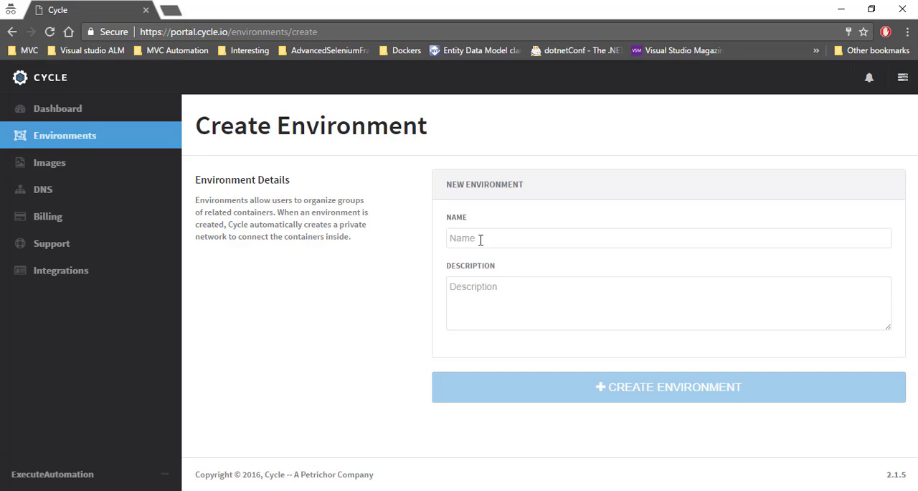
text(Staging)
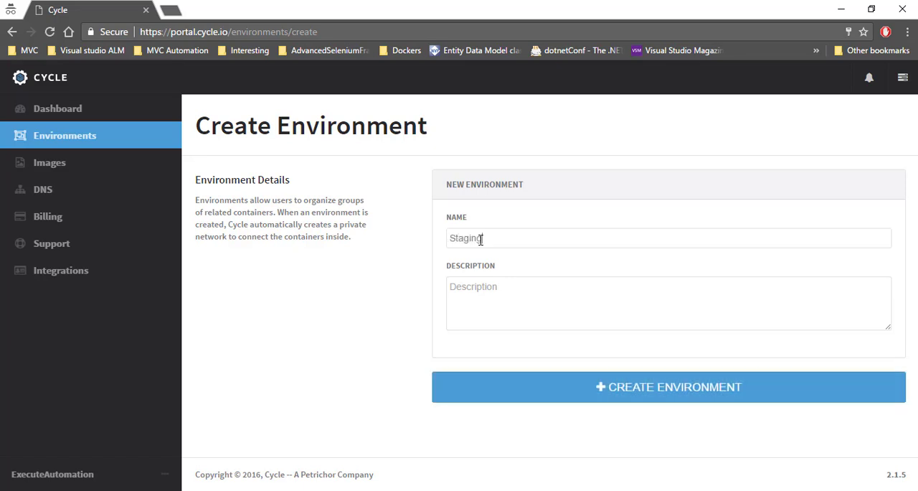
text(Eng)
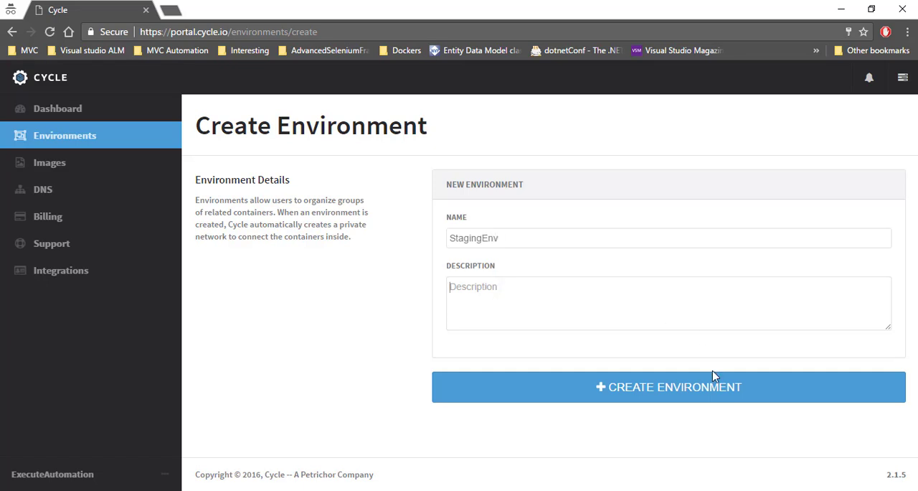
click(668, 388)
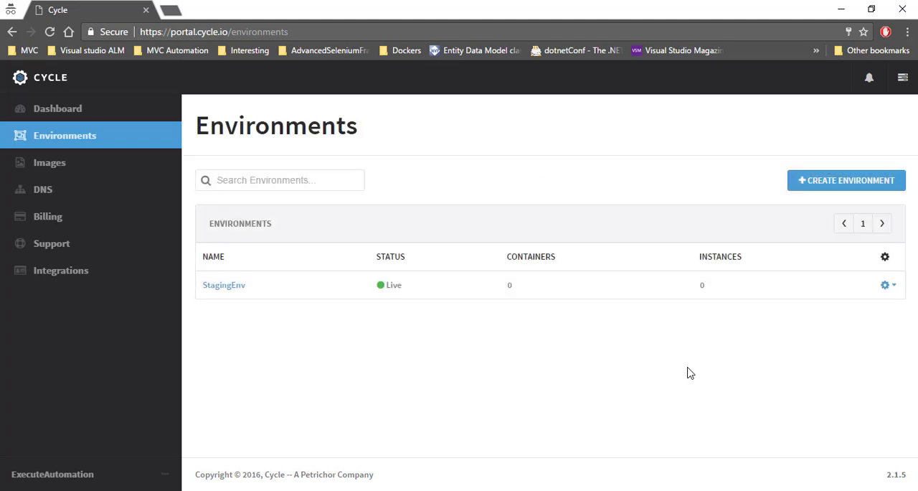
mouse_move(563, 336)
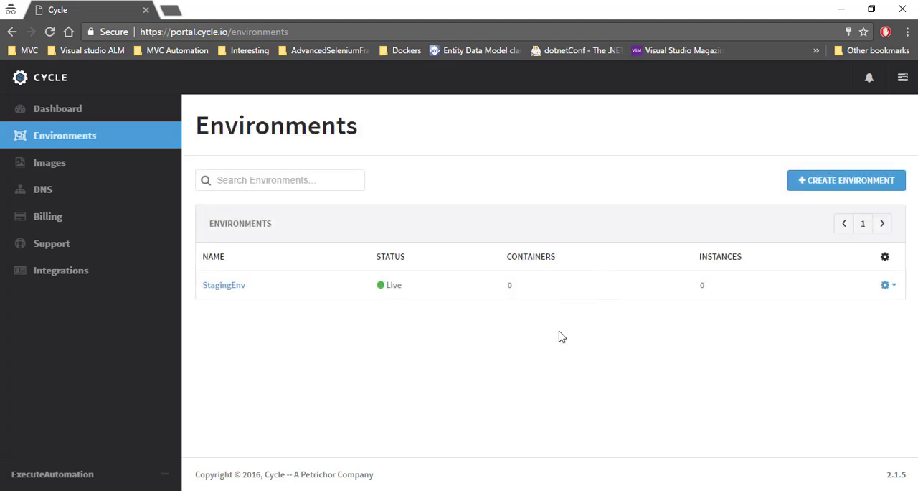
mouse_move(487, 326)
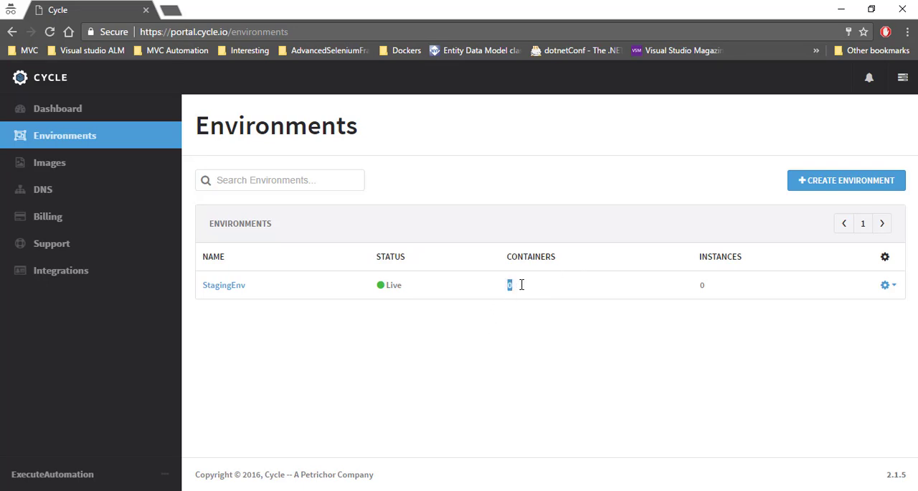
mouse_move(701, 285)
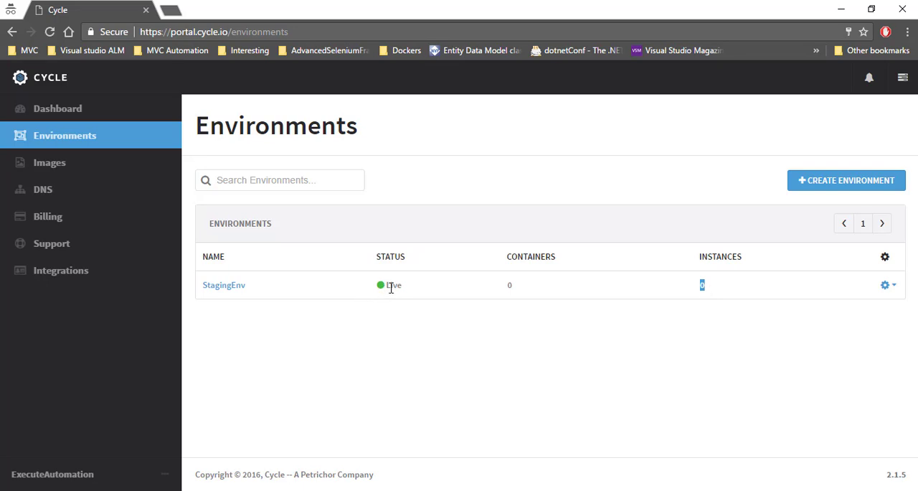
Explore the Images area, viewing the Create Repo form and the empty Docker Images list.
click(48, 162)
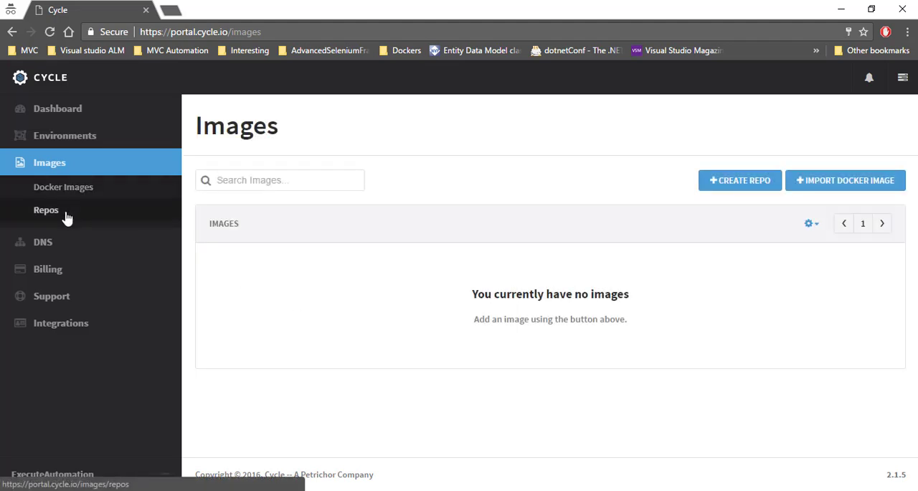
mouse_move(767, 198)
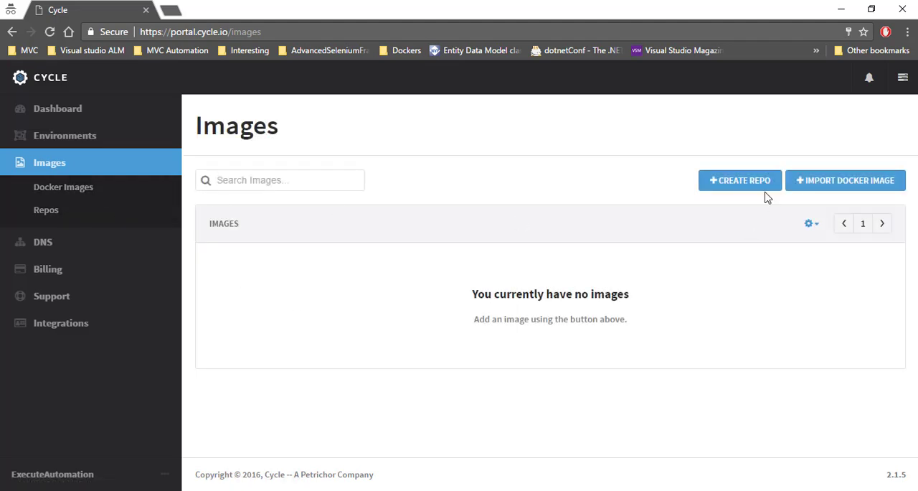
mouse_move(846, 180)
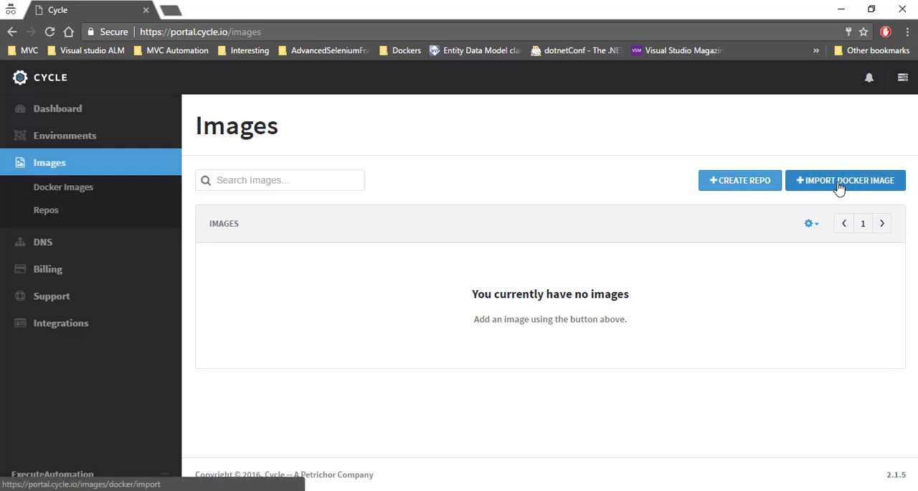
click(741, 181)
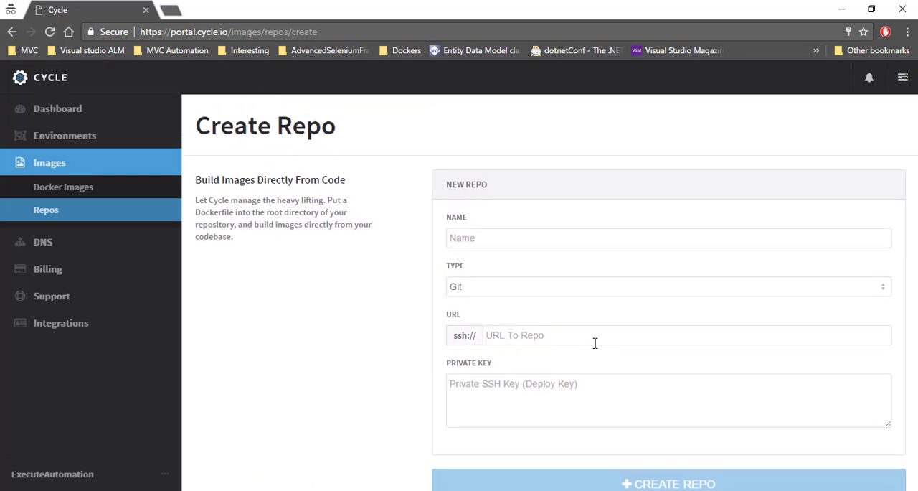
click(63, 187)
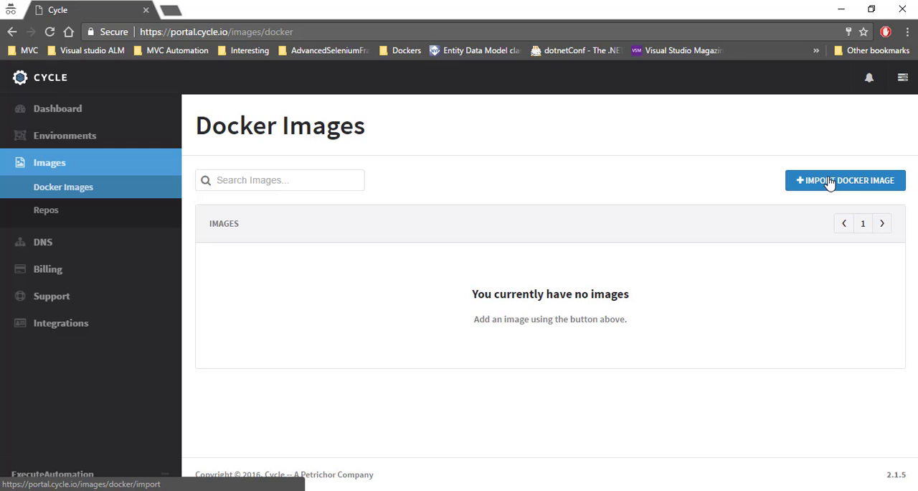
mouse_move(232, 9)
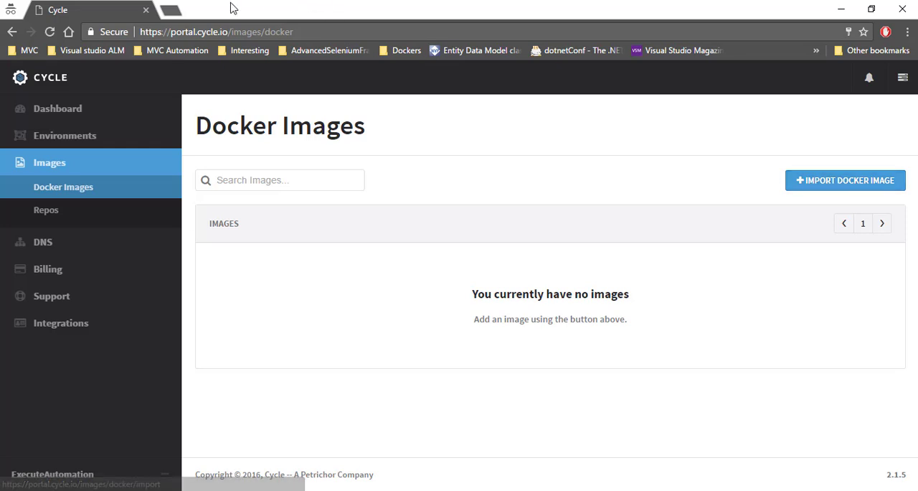
mouse_move(173, 14)
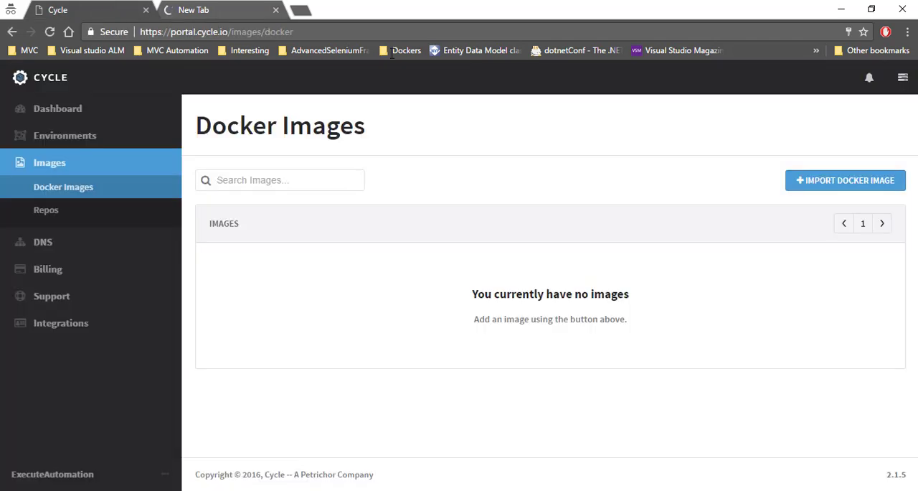
Start a Docker image import with Nginx entered as the repository.
click(846, 181)
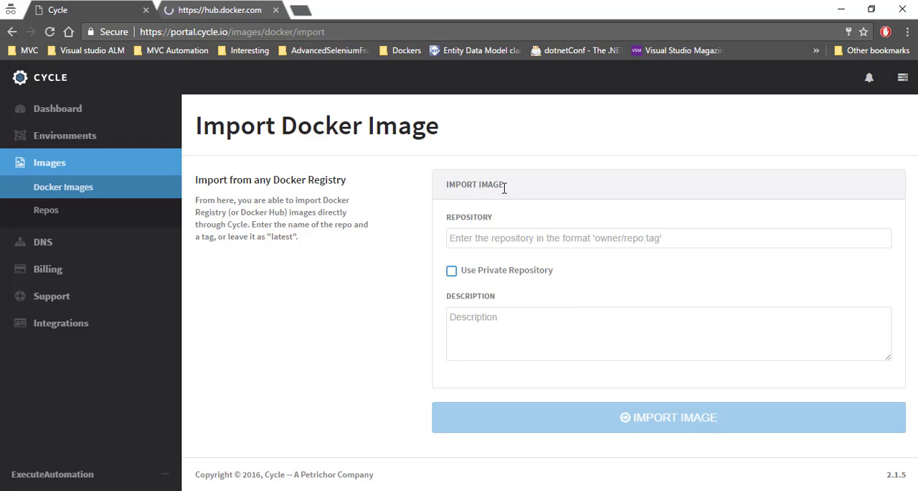
click(667, 238)
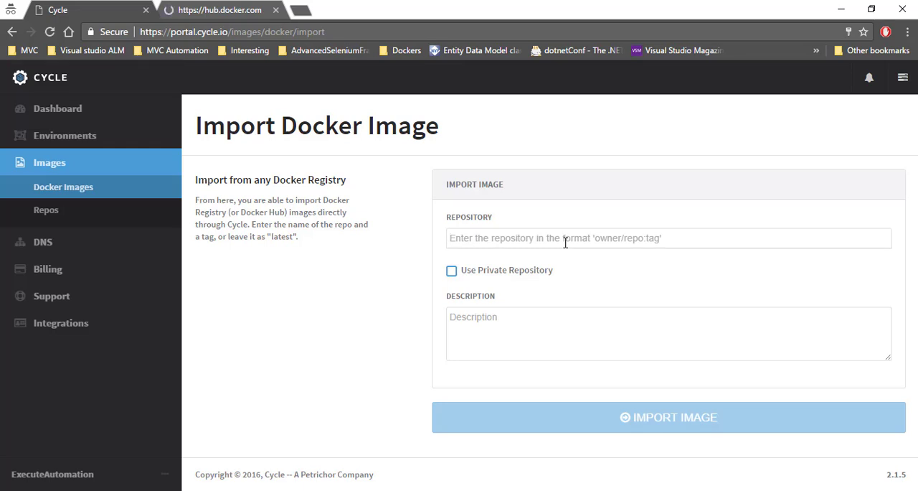
text(Ngin)
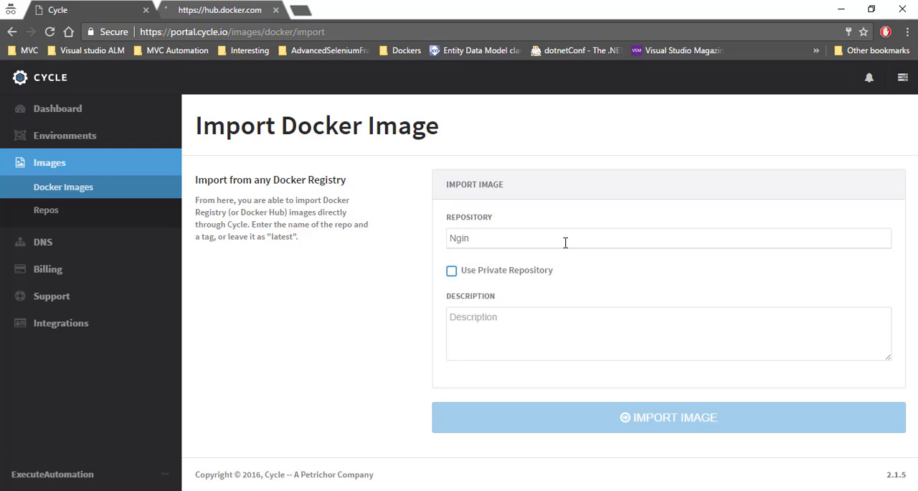
text(x)
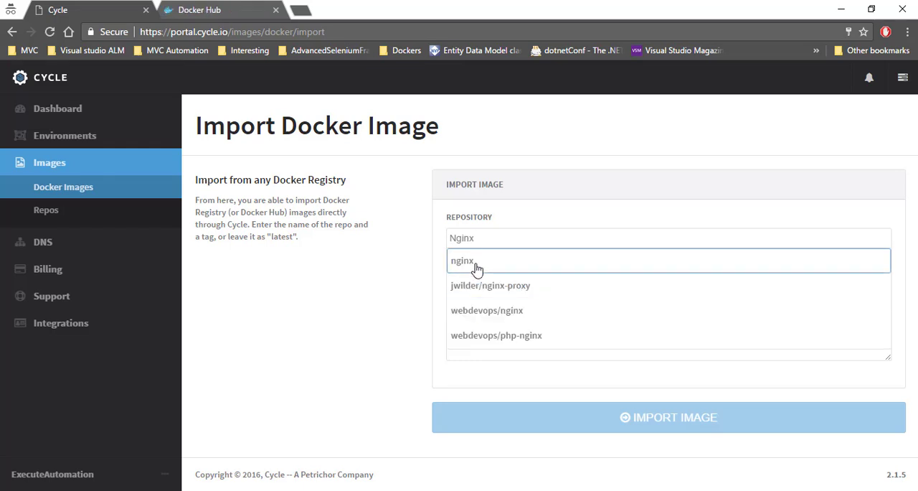
mouse_move(505, 265)
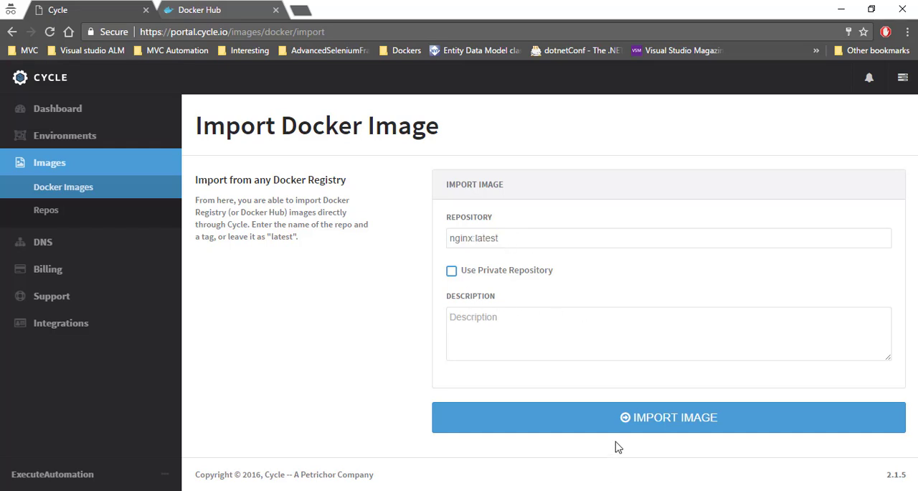
Launch the nginx:latest import and follow its build progress, glancing at Docker Hub.
click(669, 416)
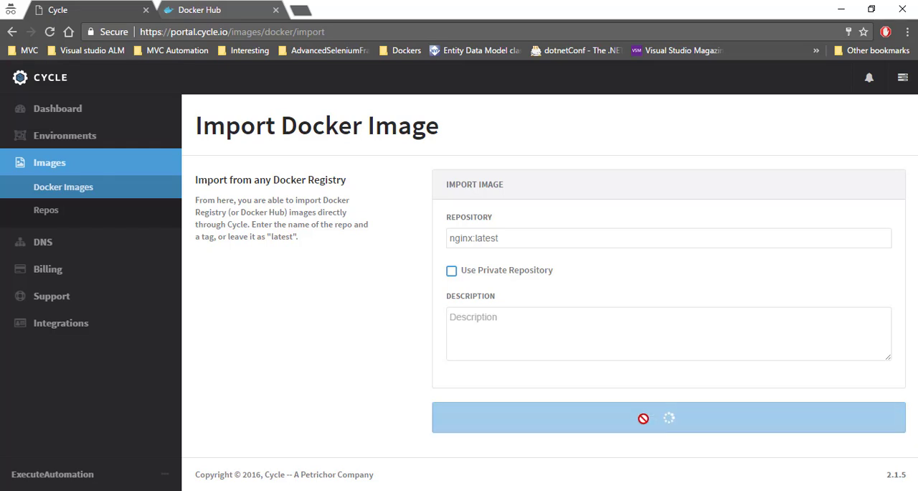
click(208, 8)
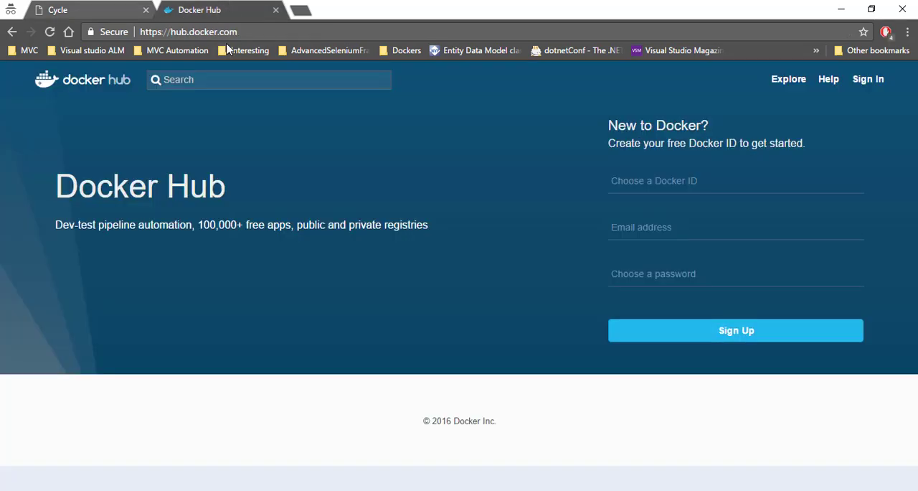
click(57, 8)
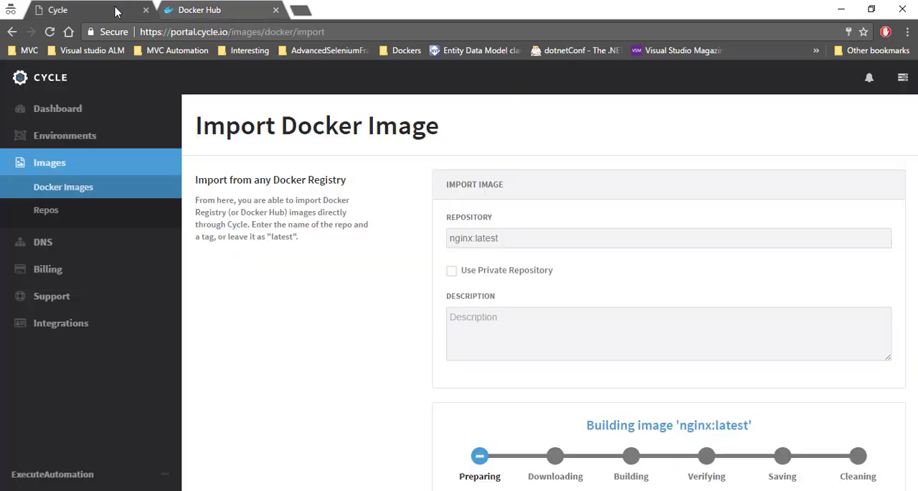
scroll(down, 3)
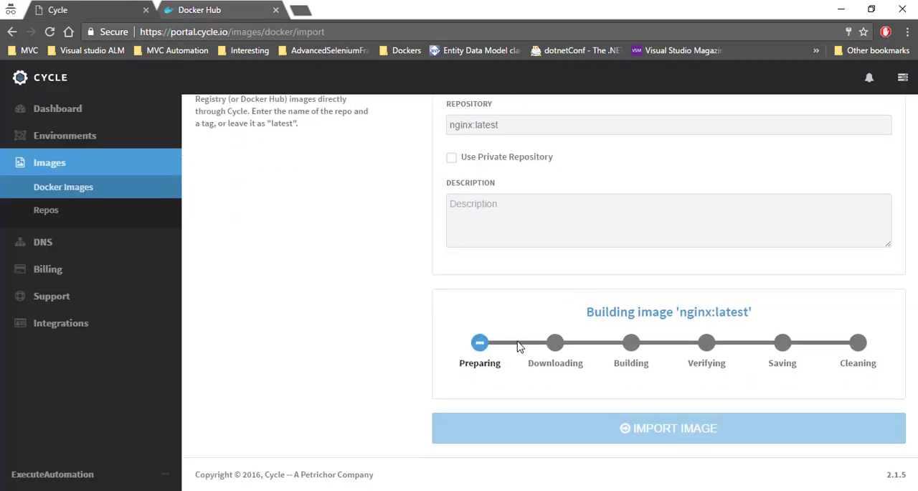
mouse_move(474, 368)
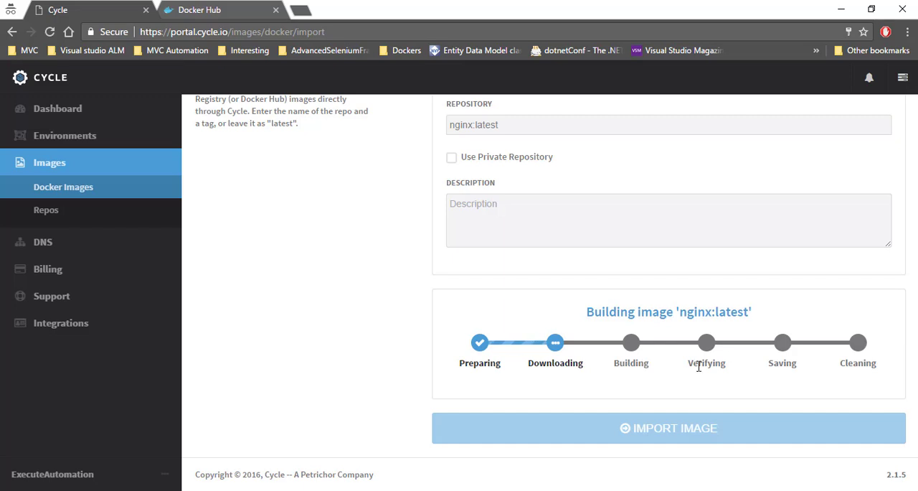
mouse_move(867, 358)
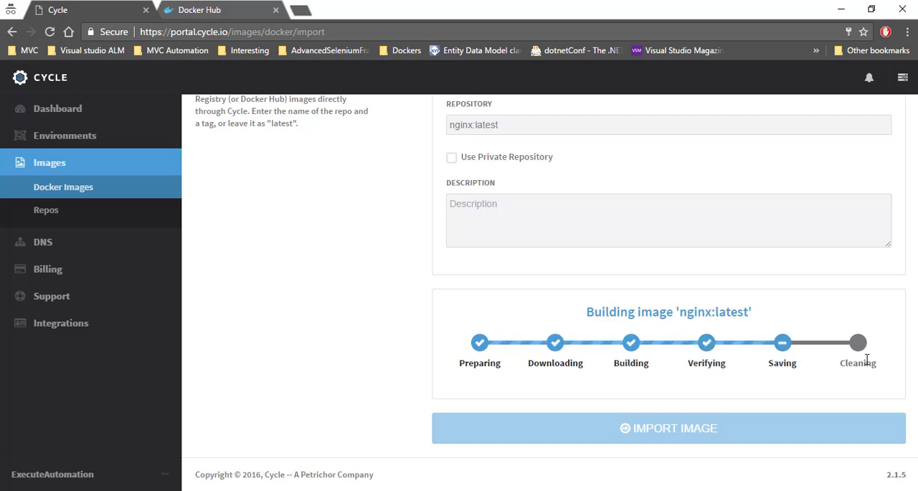
mouse_move(812, 382)
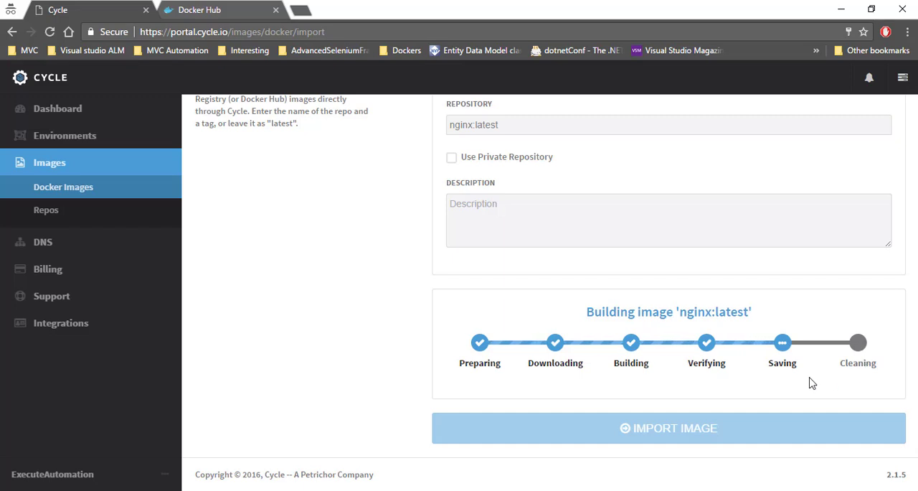
scroll(up, 3)
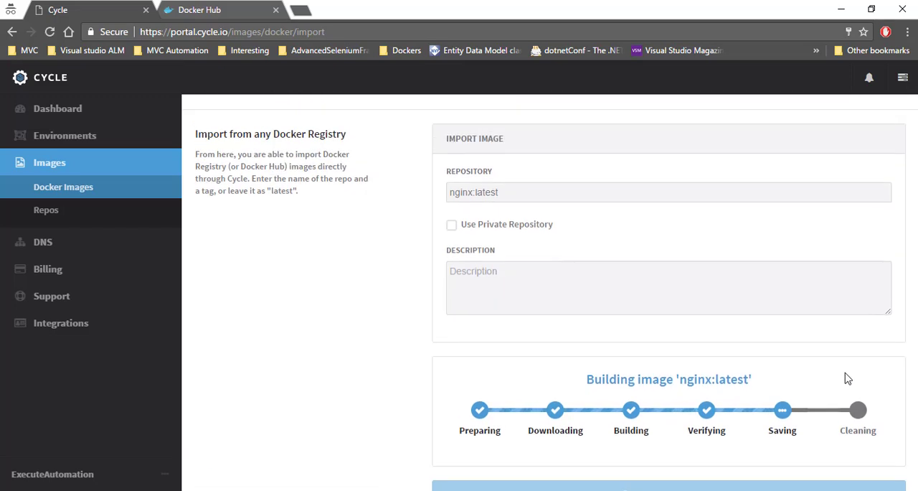
mouse_move(841, 388)
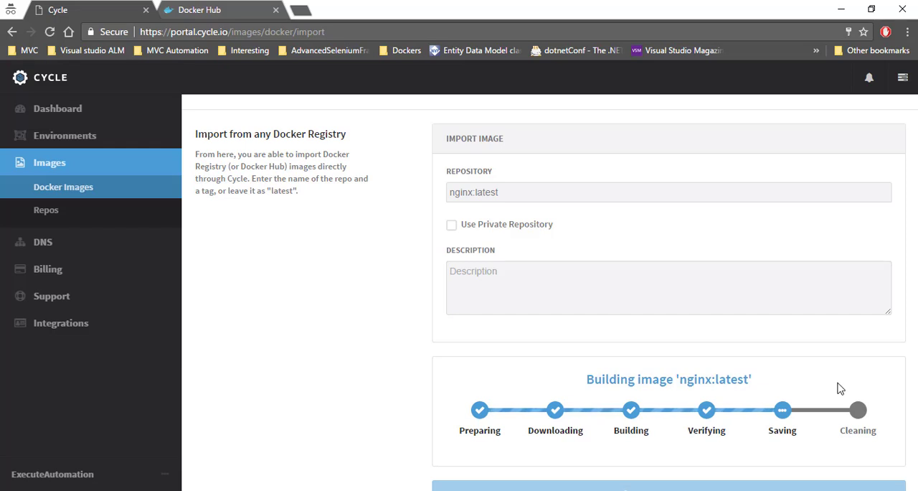
mouse_move(413, 269)
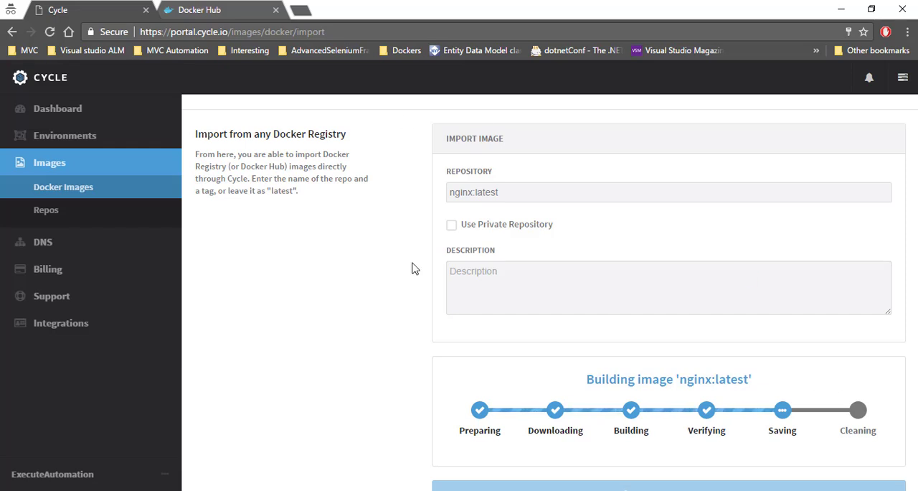
mouse_move(674, 333)
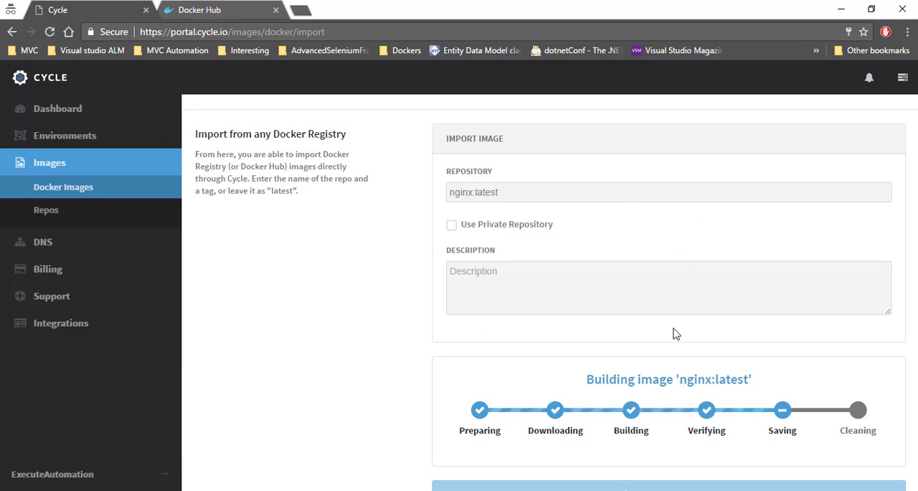
Confirm in the Images list that nginx:latest is Live at 356 MB.
click(57, 109)
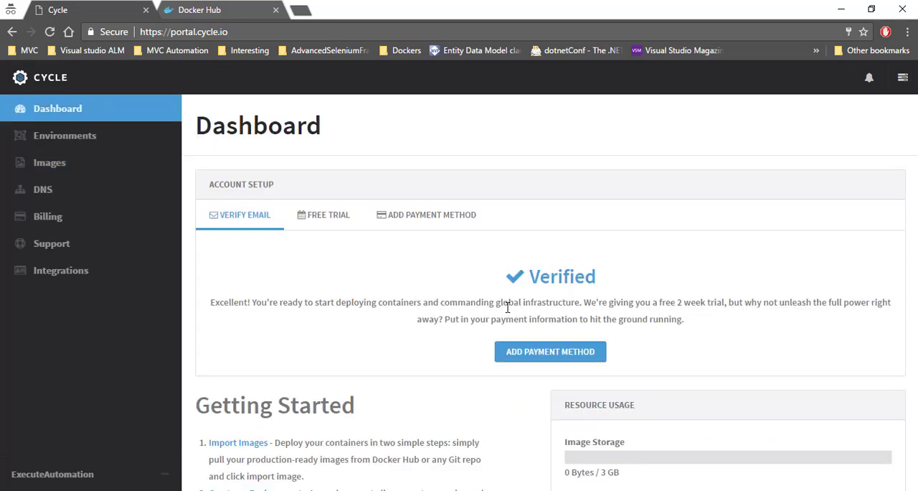
mouse_move(69, 162)
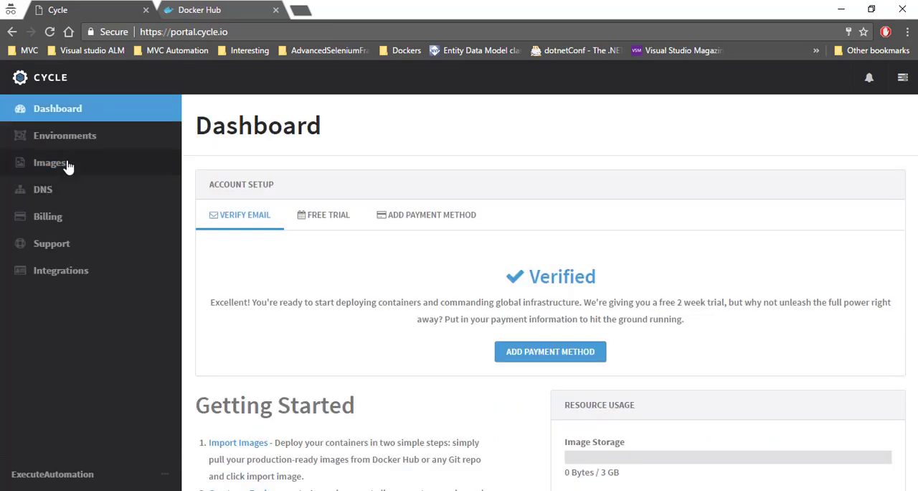
click(49, 162)
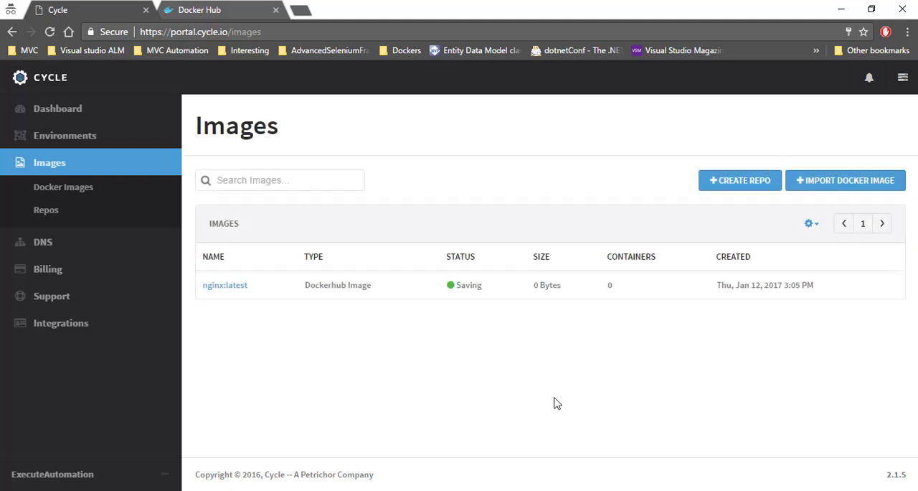
mouse_move(453, 287)
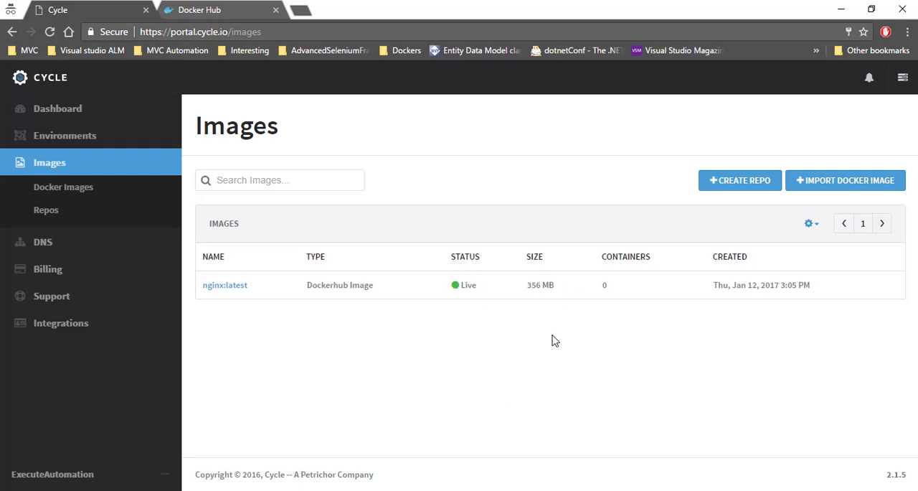
double_click(468, 284)
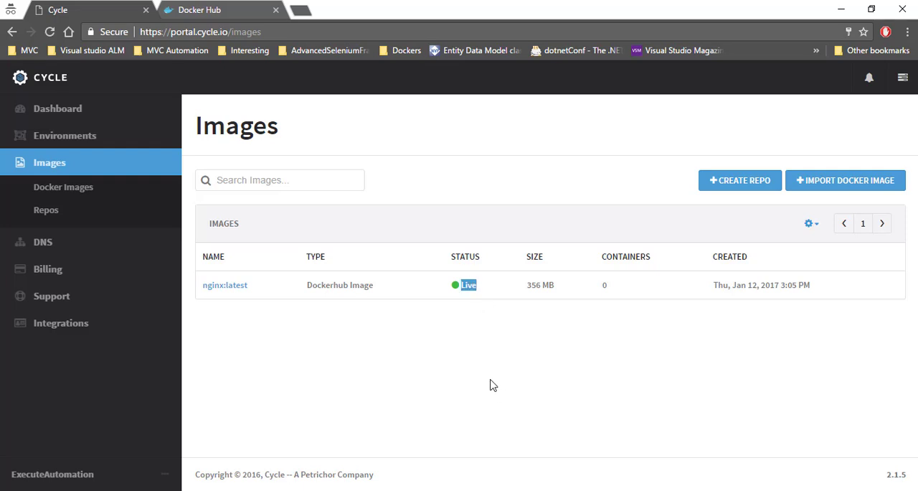
mouse_move(83, 149)
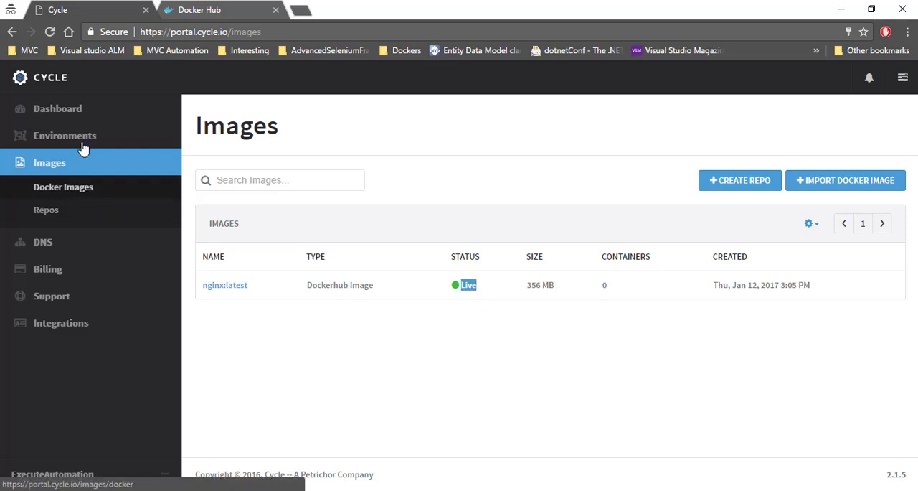
Open the StagingEnv environment from the environments table.
click(64, 135)
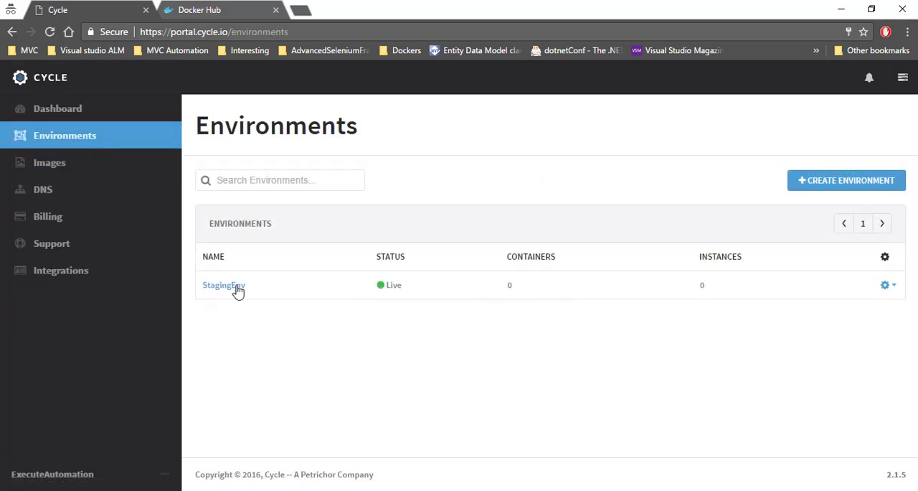
click(224, 284)
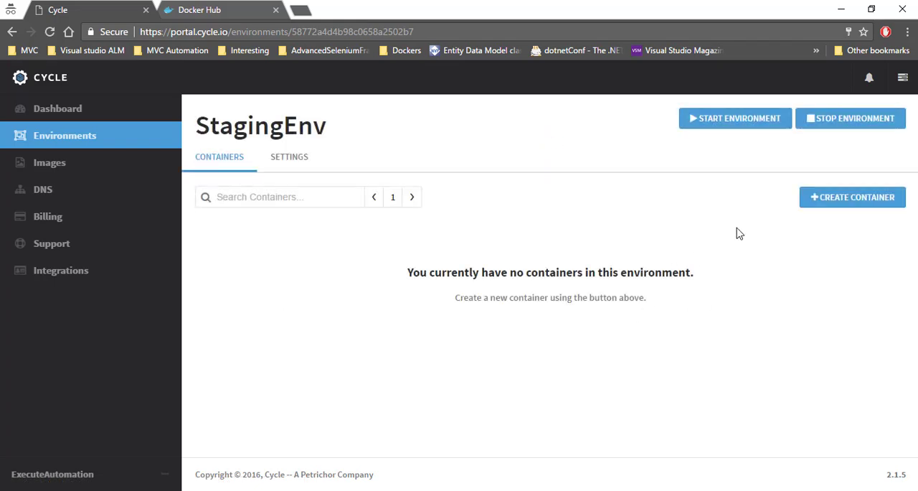
mouse_move(852, 197)
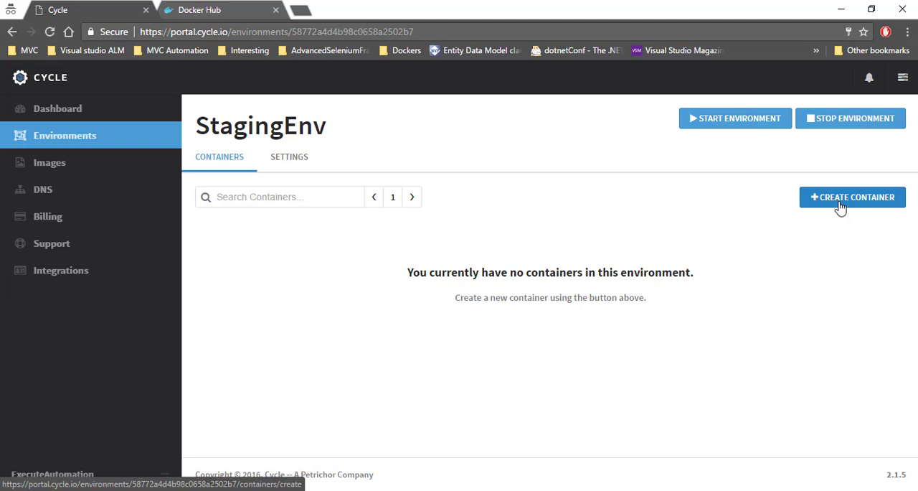
mouse_move(382, 169)
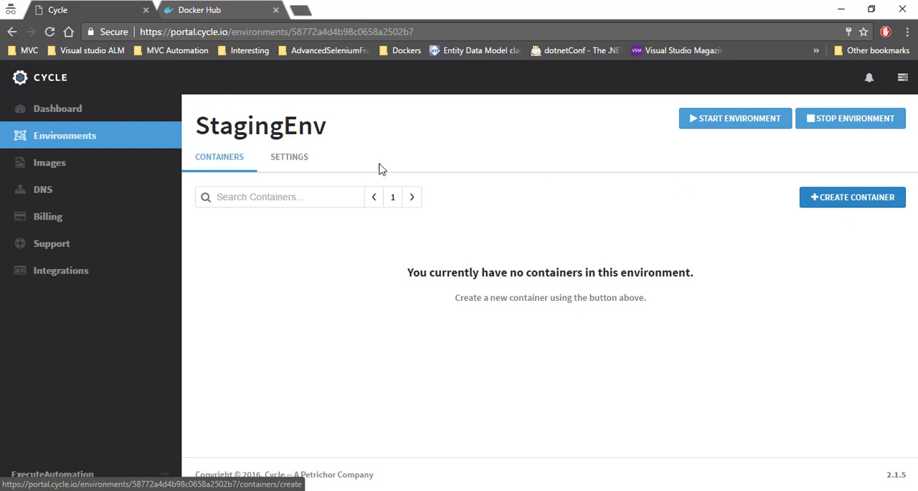
Begin a new StagingEnv container named nginx with auto-filled host name nginx.
click(853, 196)
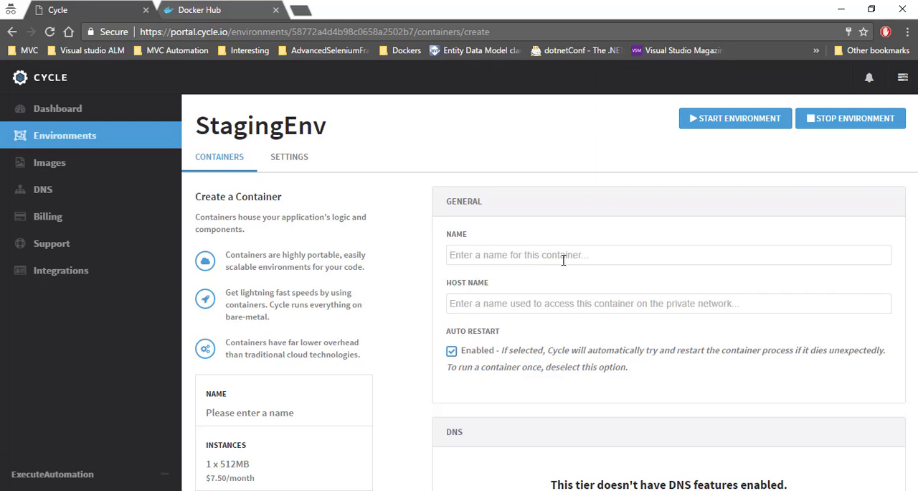
mouse_move(571, 258)
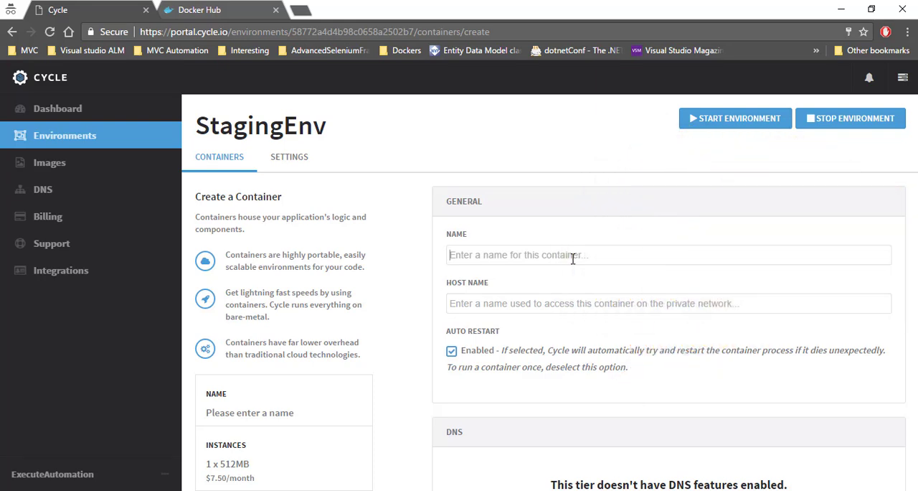
text(Ng)
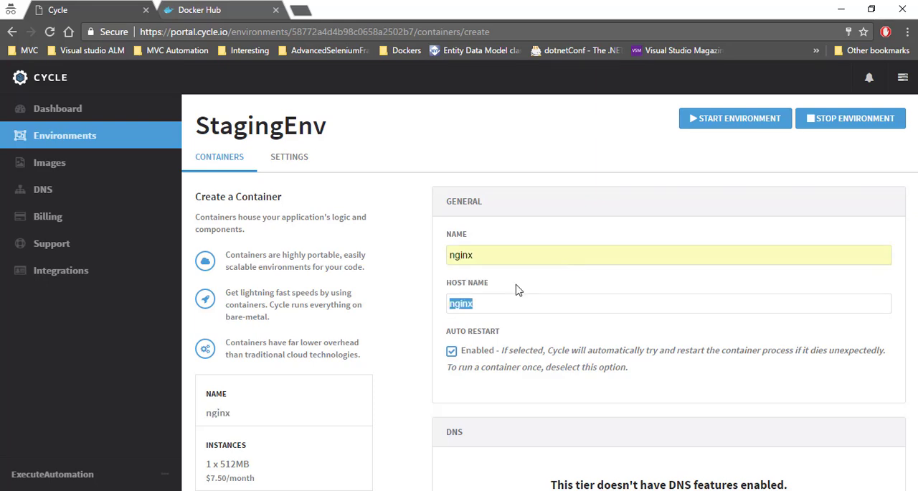
click(668, 303)
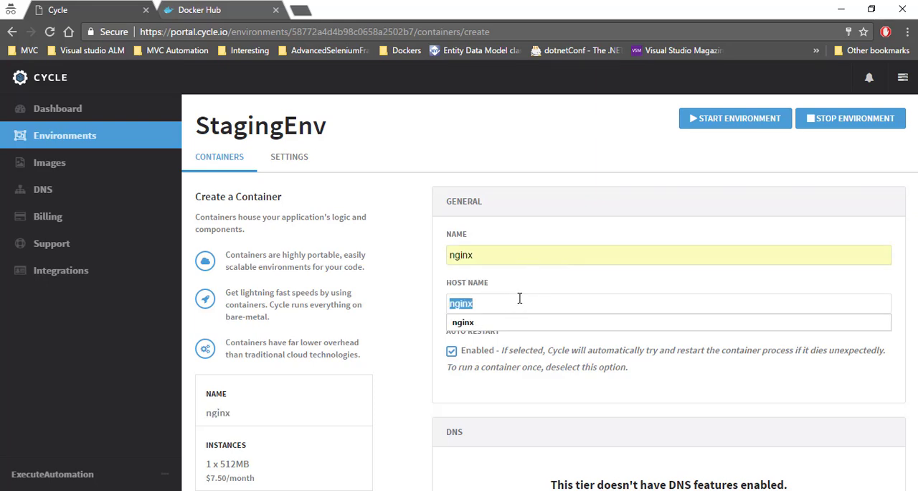
scroll(down, 3)
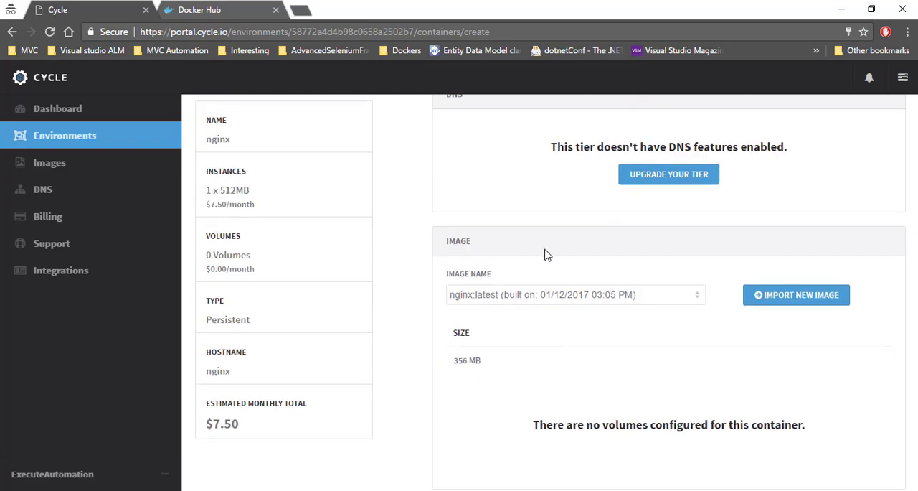
scroll(up, 3)
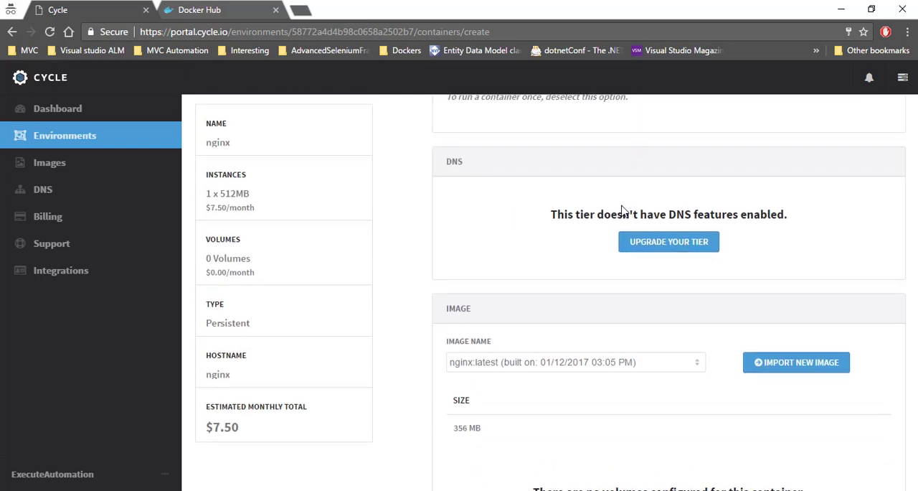
mouse_move(645, 220)
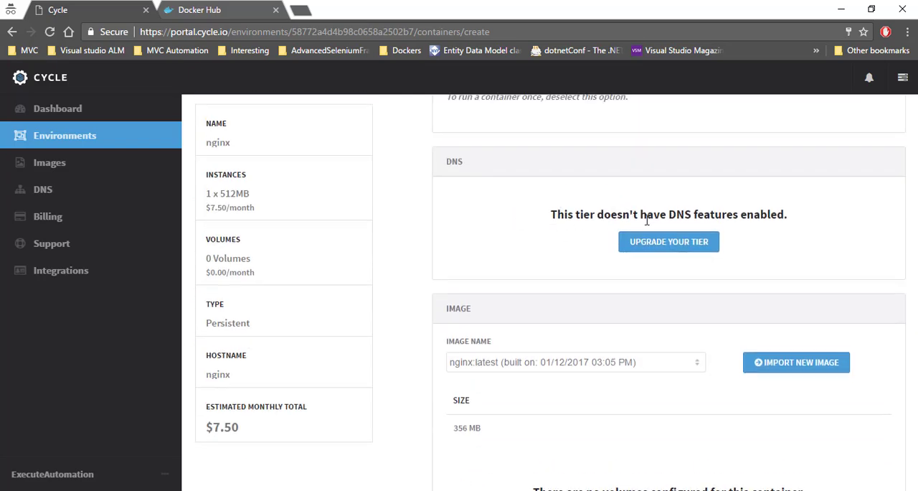
mouse_move(643, 238)
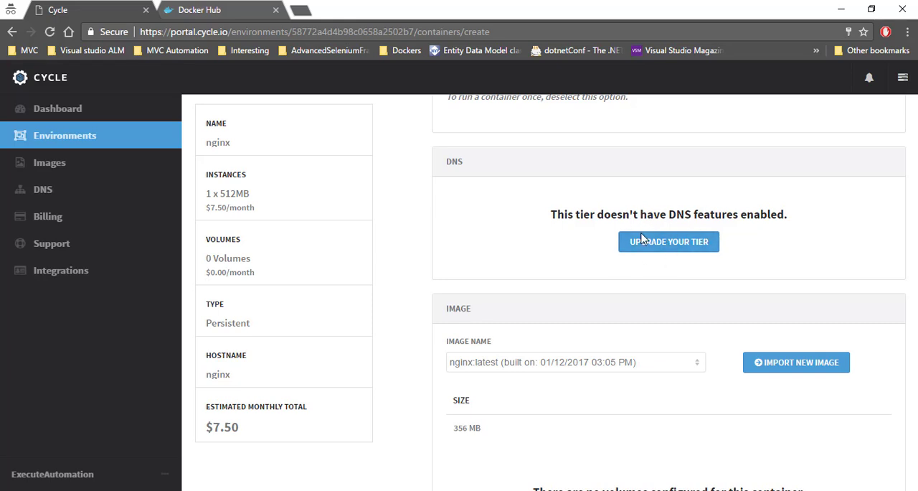
scroll(down, 3)
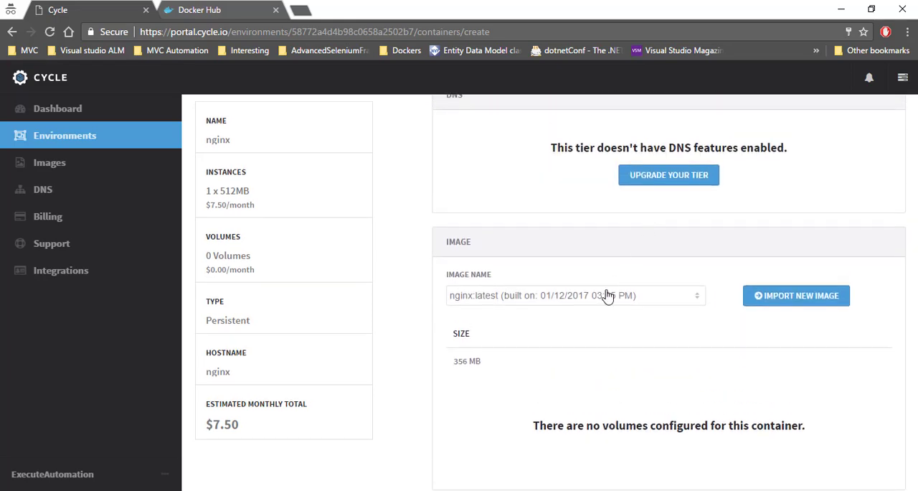
mouse_move(609, 303)
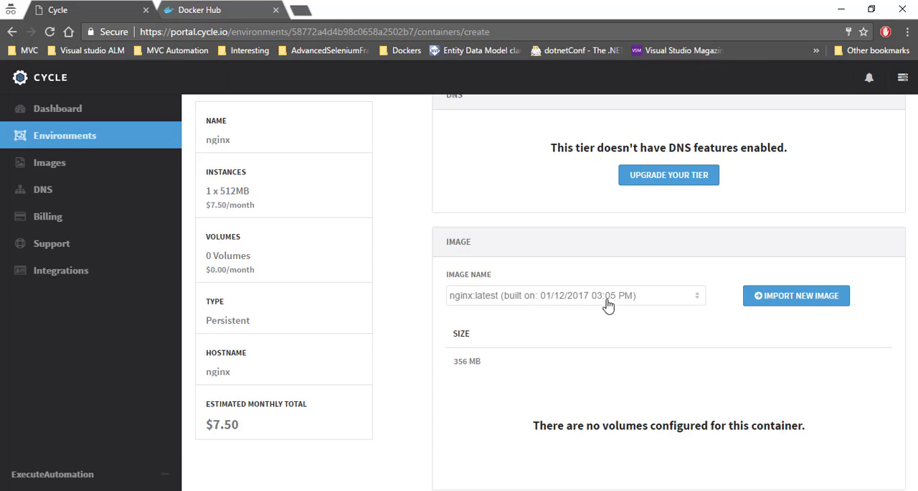
mouse_move(628, 303)
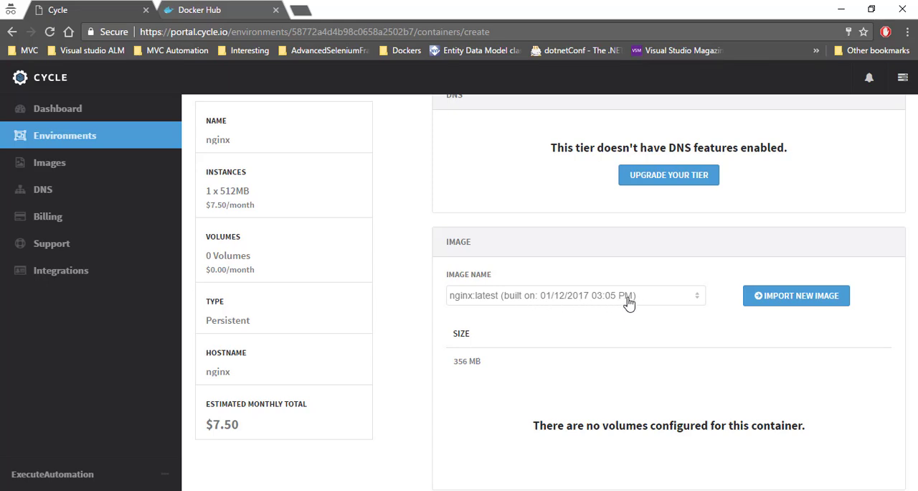
click(574, 295)
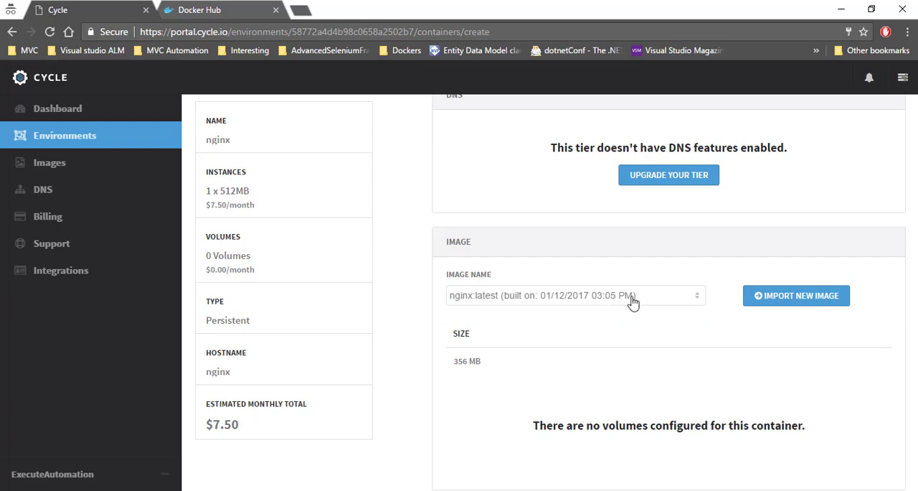
scroll(up, 3)
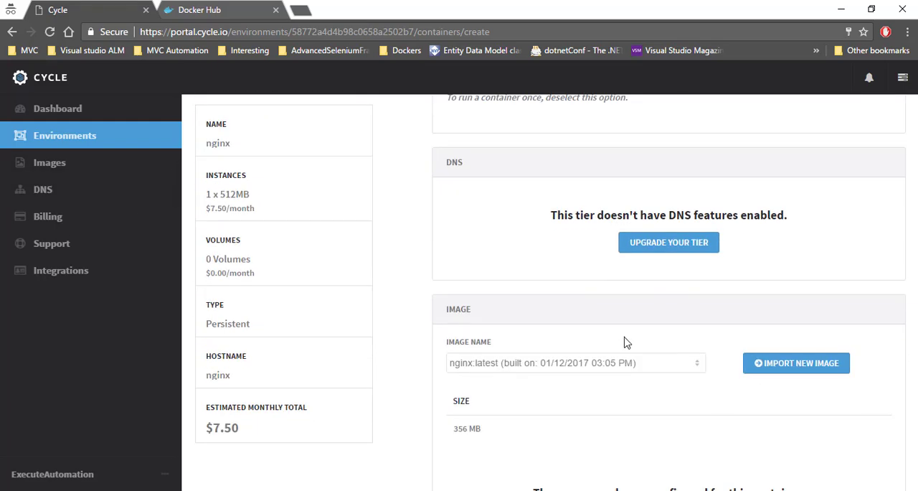
scroll(down, 3)
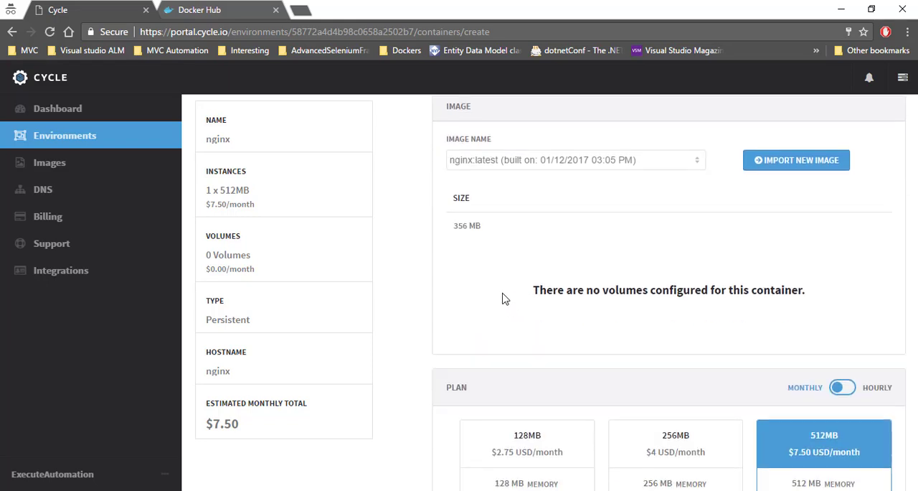
scroll(down, 3)
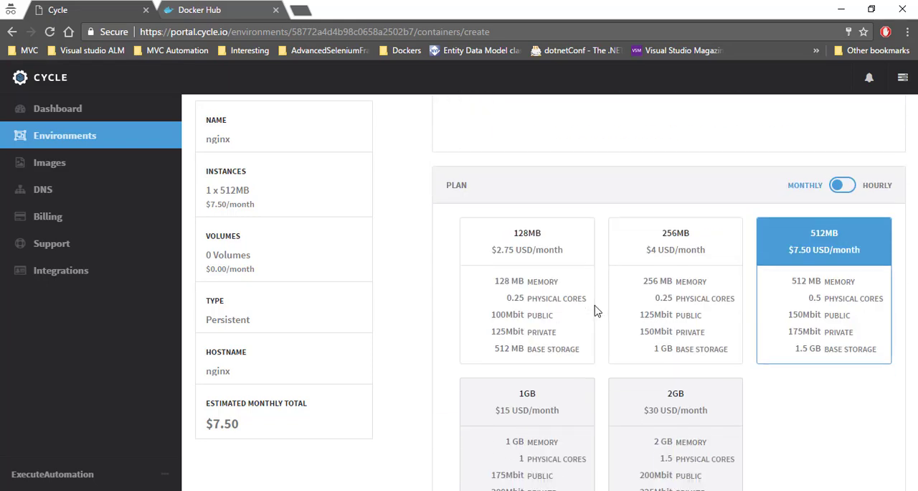
mouse_move(571, 271)
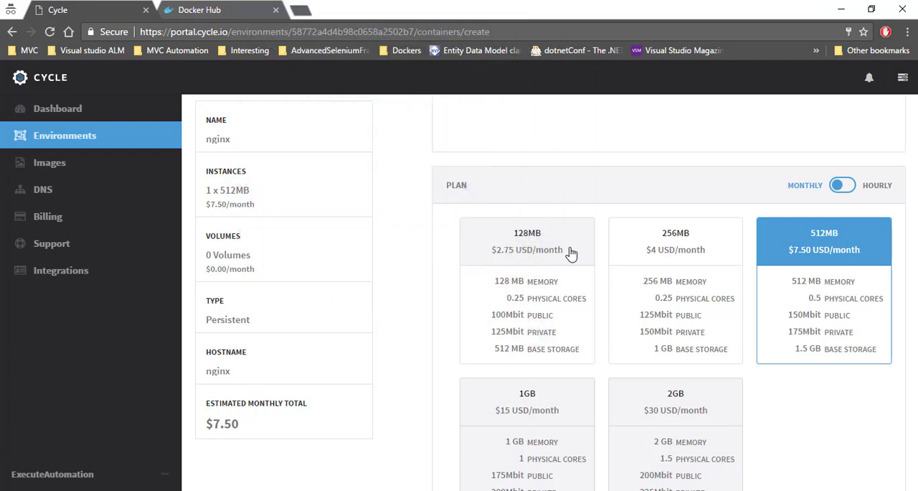
mouse_move(541, 243)
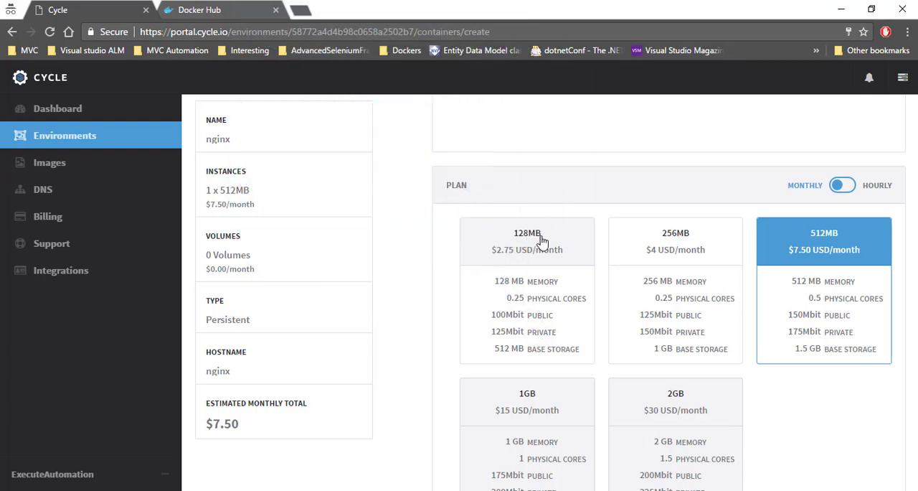
mouse_move(523, 310)
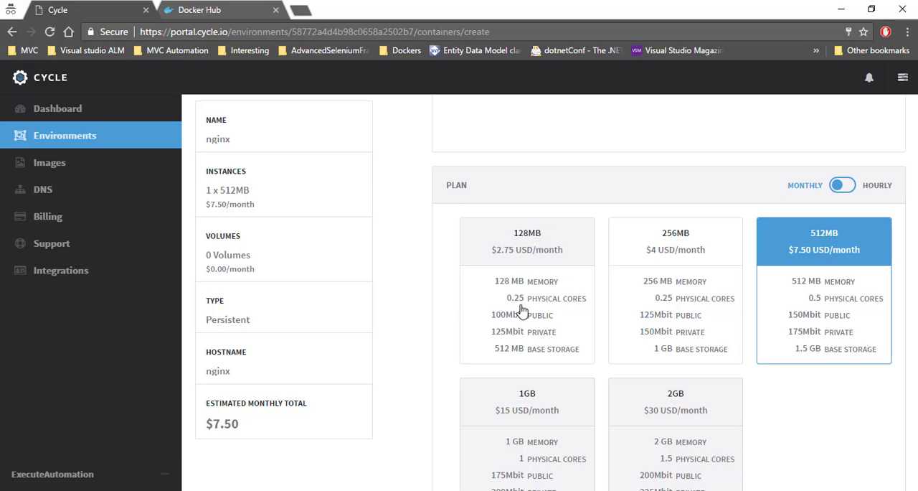
mouse_move(531, 333)
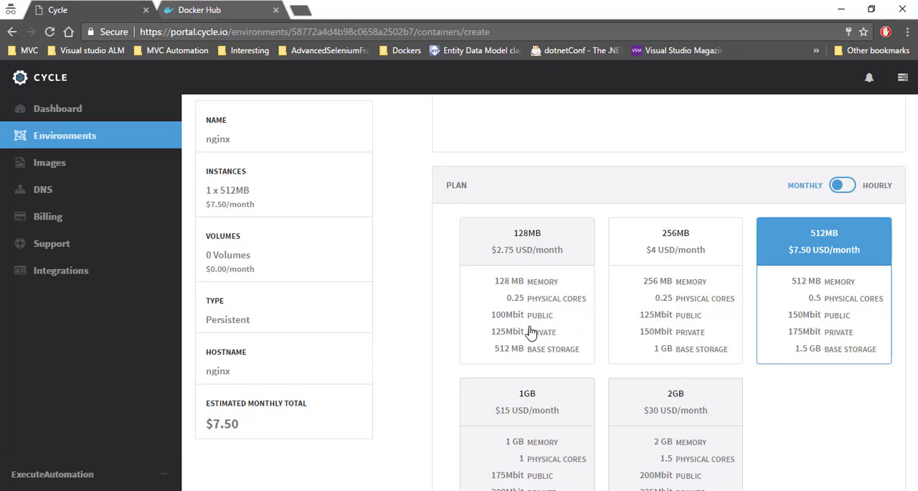
mouse_move(561, 322)
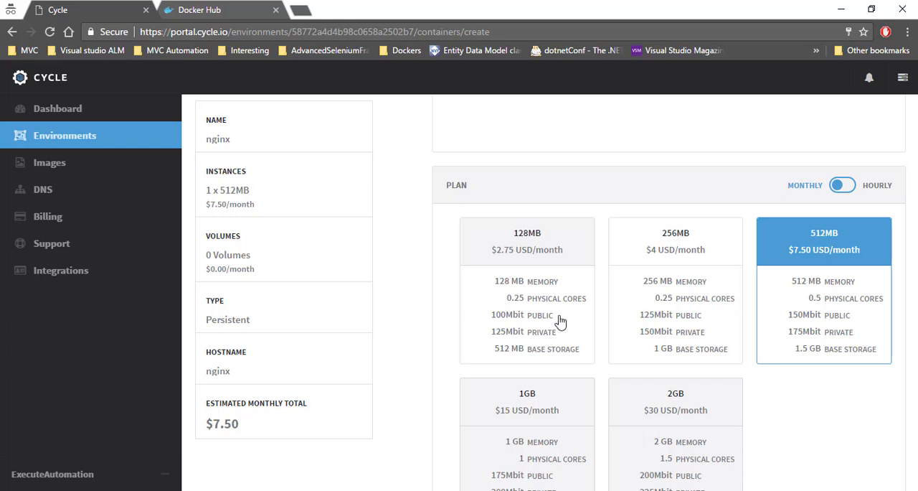
mouse_move(531, 376)
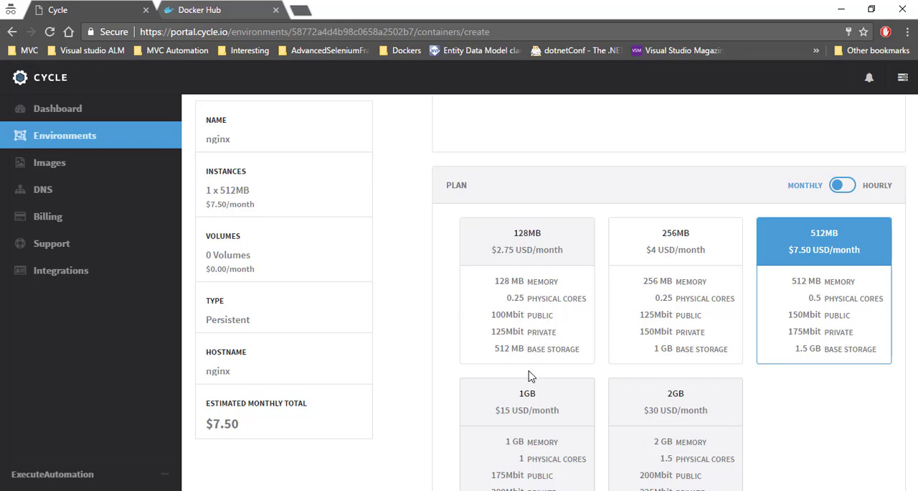
mouse_move(903, 336)
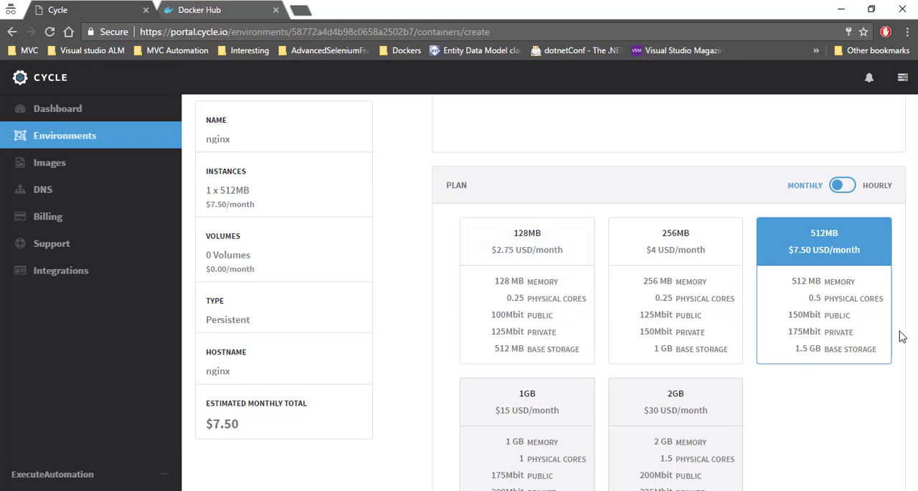
scroll(down, 3)
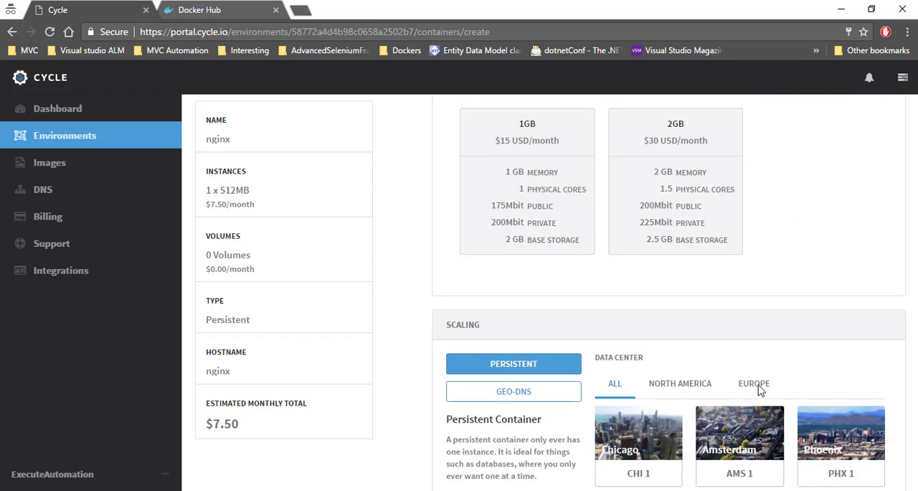
scroll(up, 3)
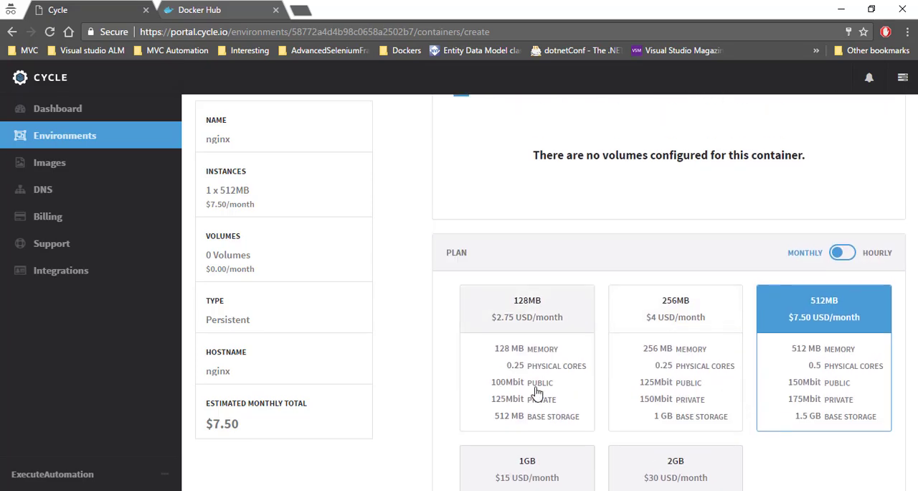
mouse_move(746, 328)
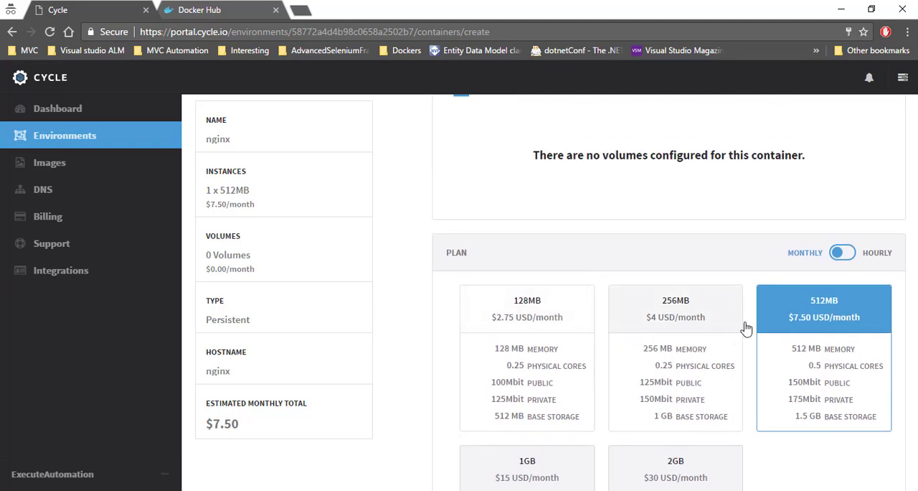
scroll(down, 3)
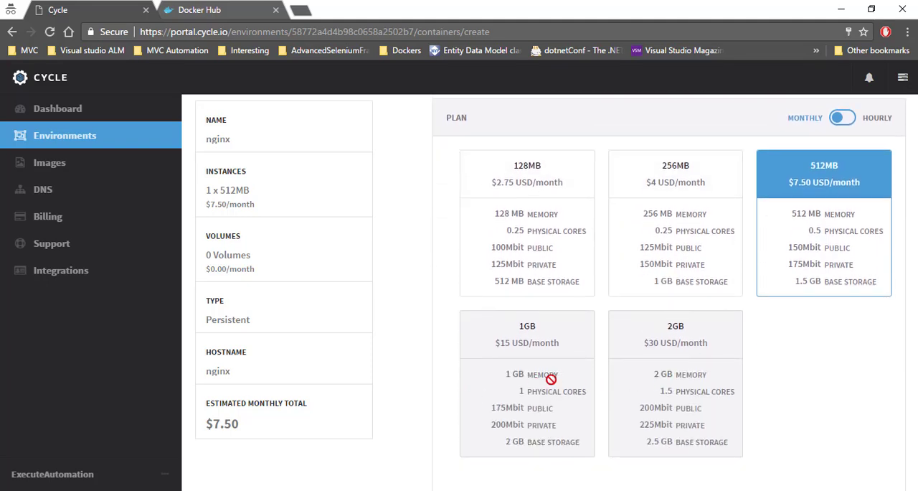
mouse_move(870, 173)
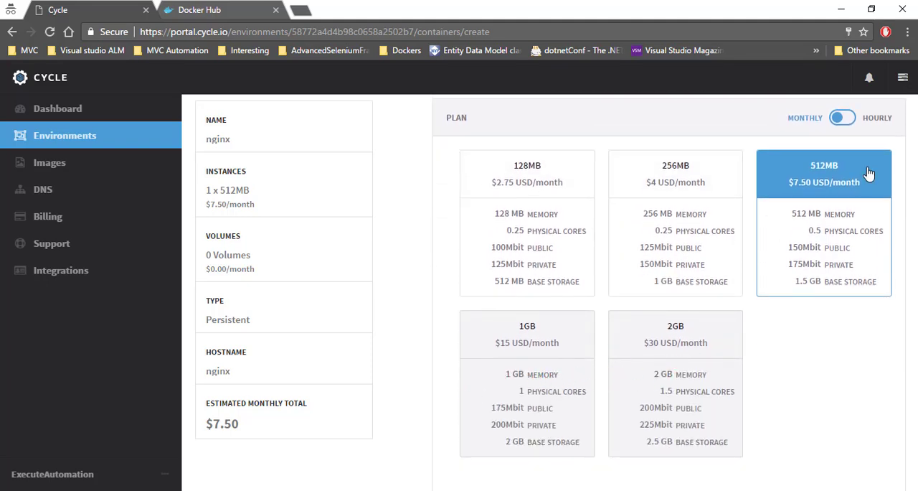
mouse_move(832, 185)
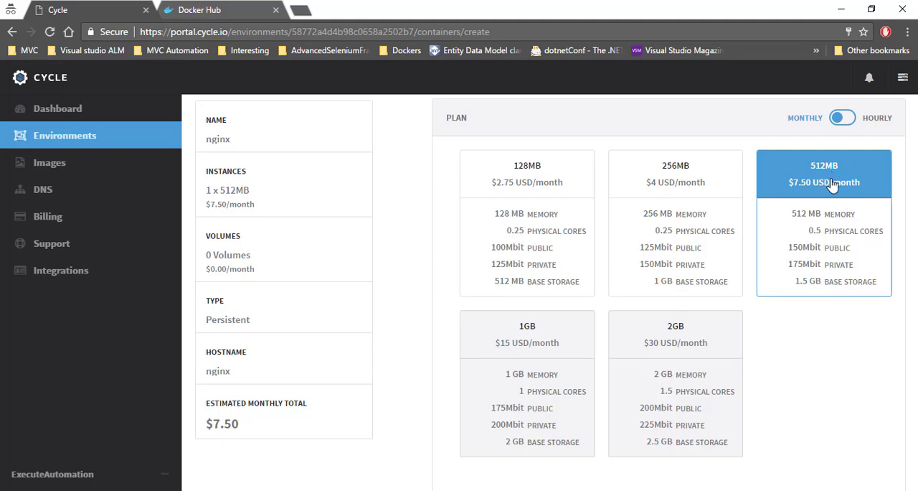
mouse_move(854, 188)
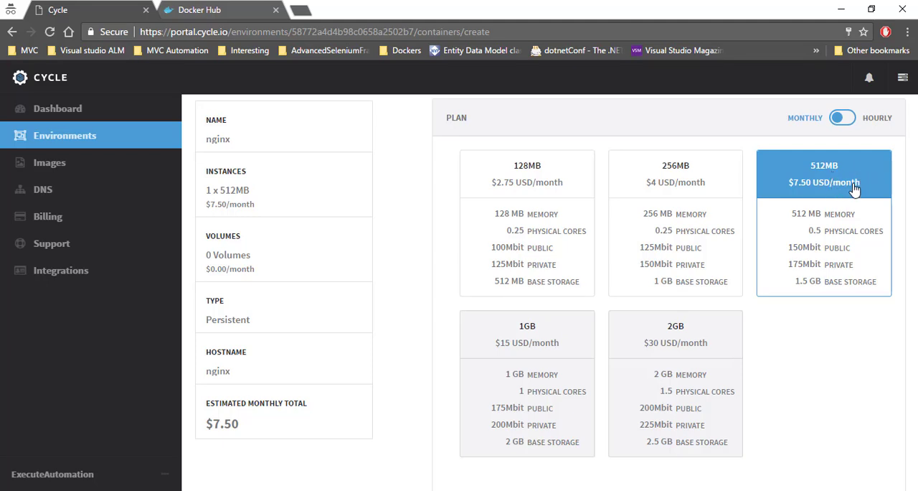
Browse the Scaling data centers by North America and Europe, returning to All regions.
scroll(down, 3)
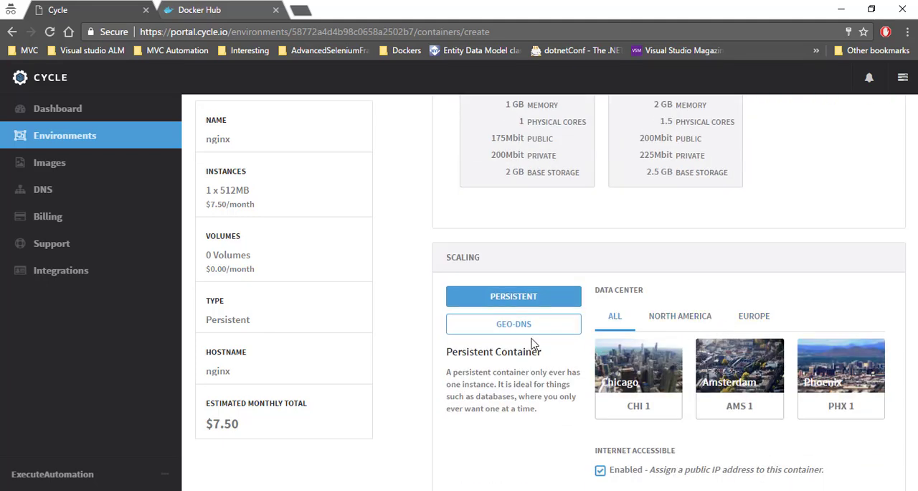
scroll(down, 3)
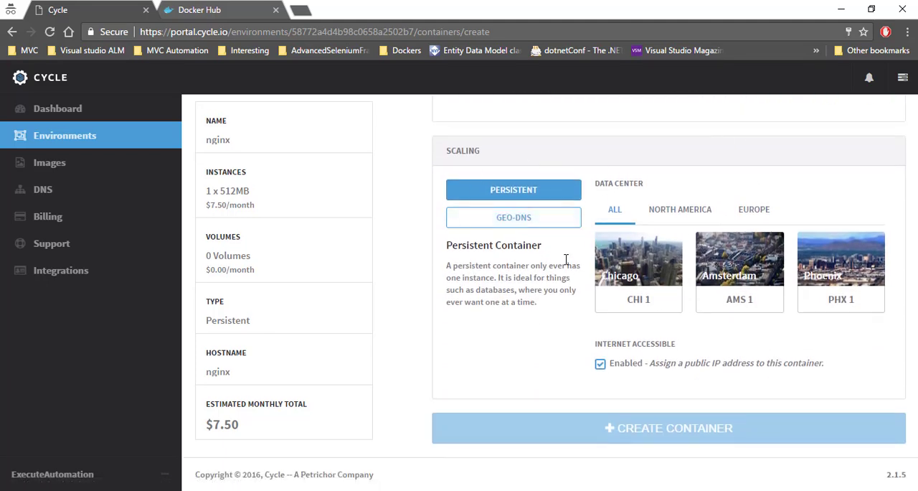
mouse_move(631, 265)
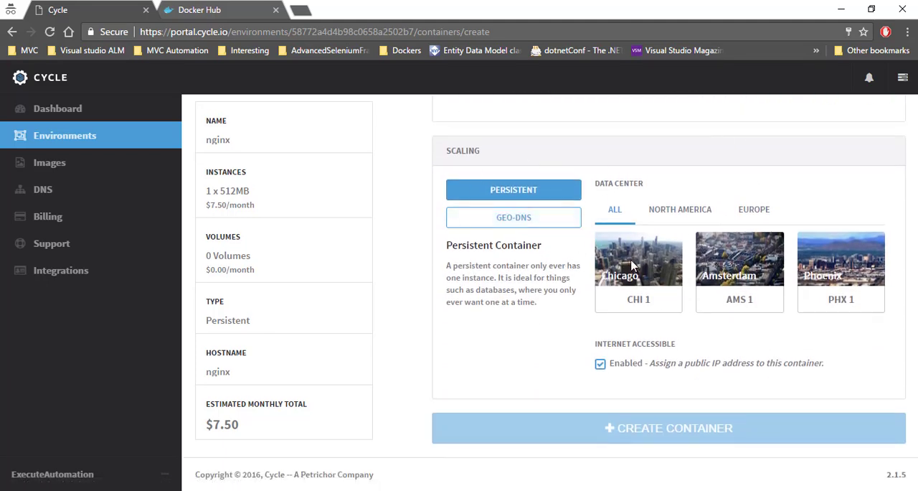
mouse_move(652, 279)
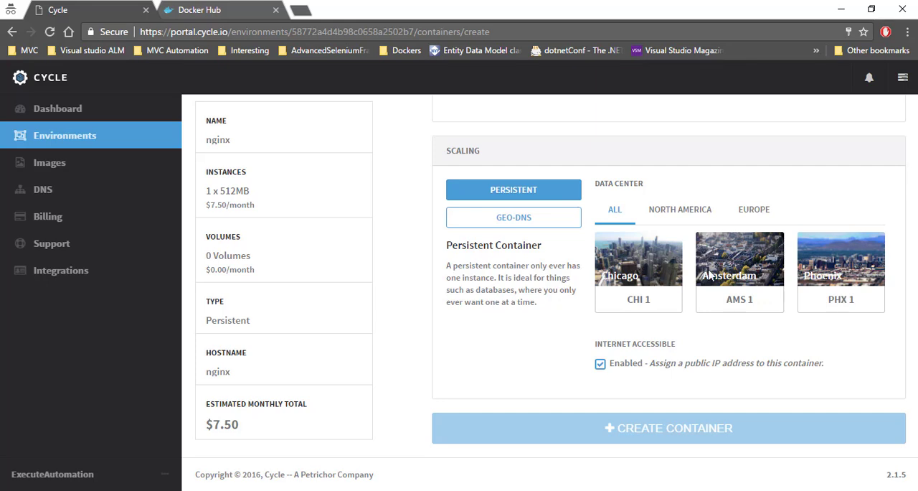
mouse_move(795, 278)
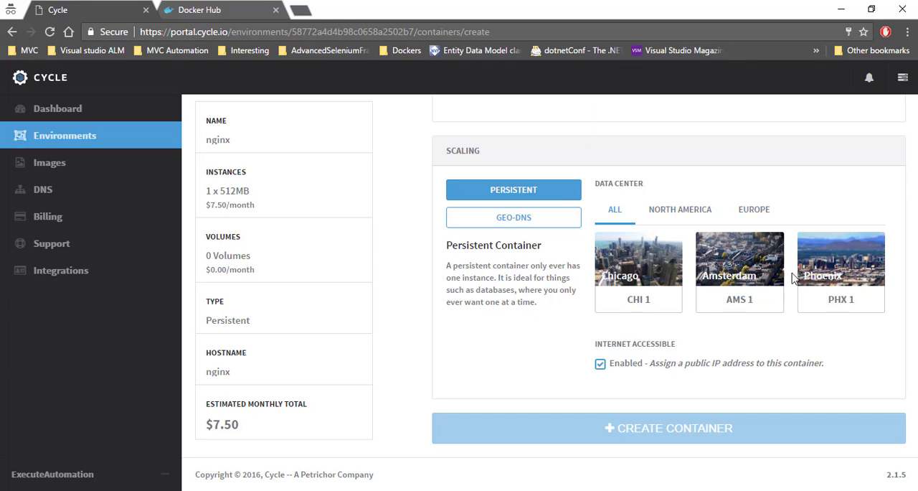
click(680, 210)
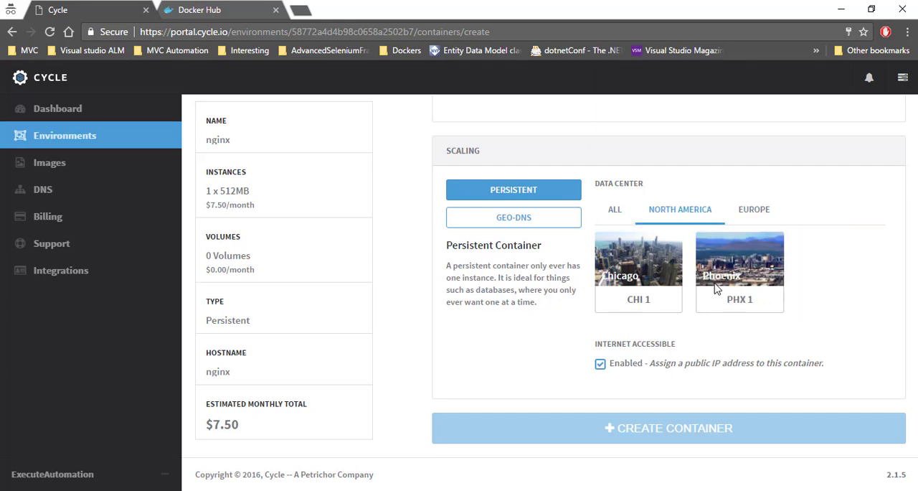
click(755, 209)
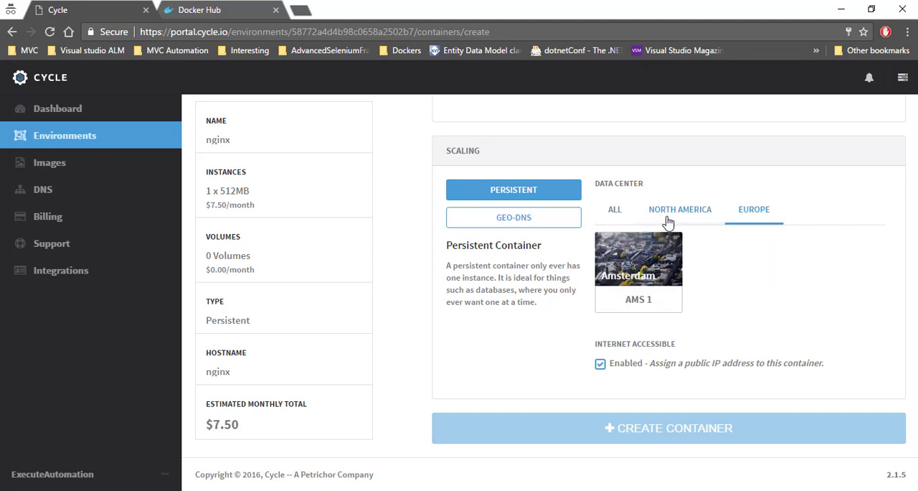
click(614, 210)
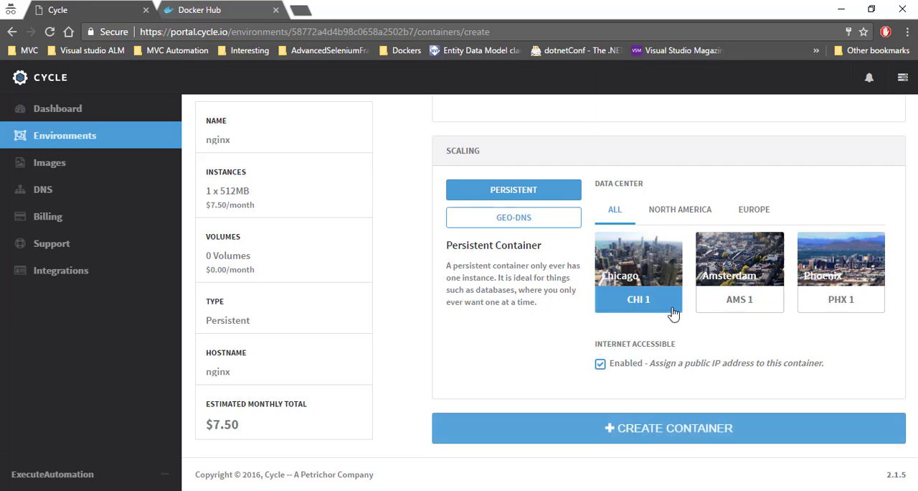
mouse_move(682, 316)
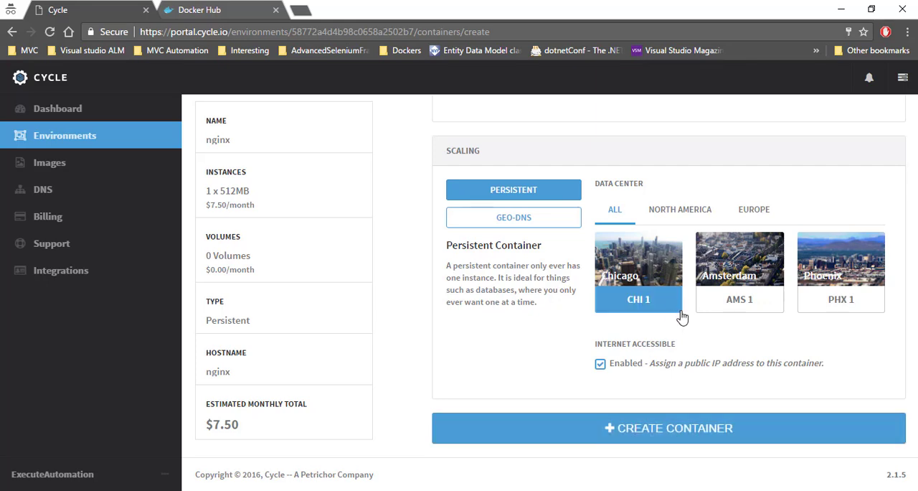
mouse_move(673, 317)
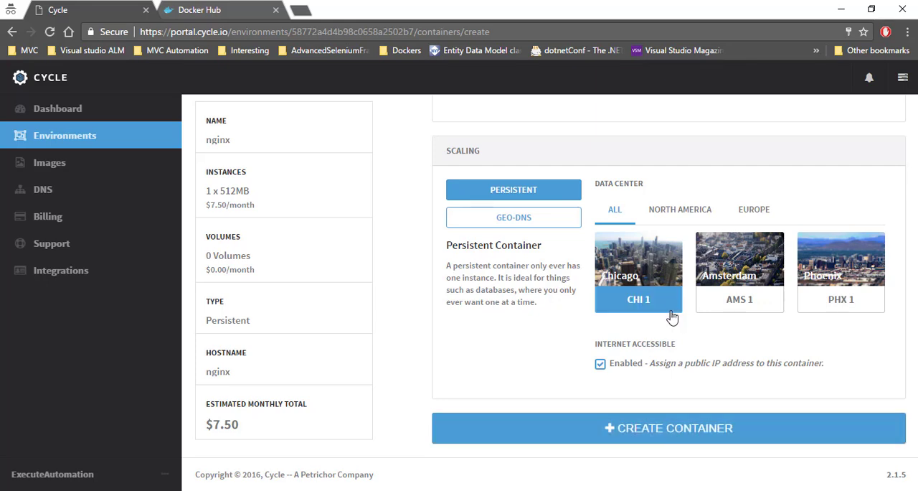
Host the container in the CHI 1 Chicago data center and create it.
click(668, 427)
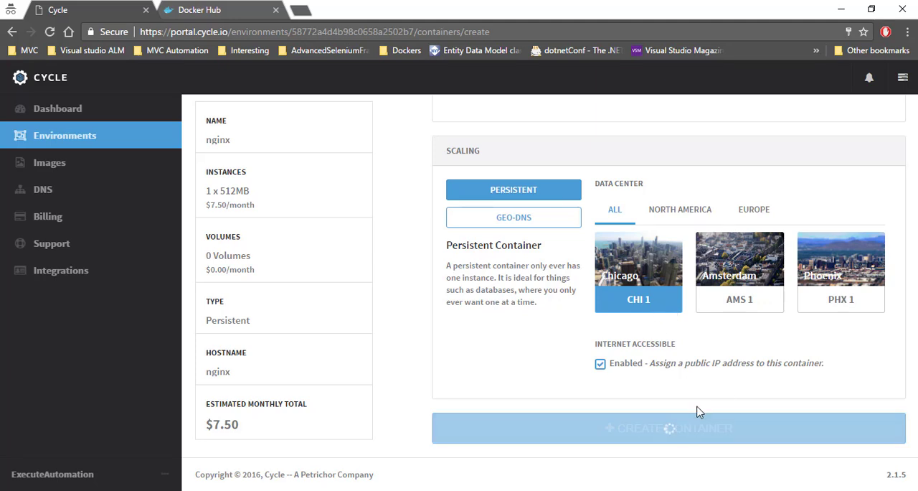
click(666, 428)
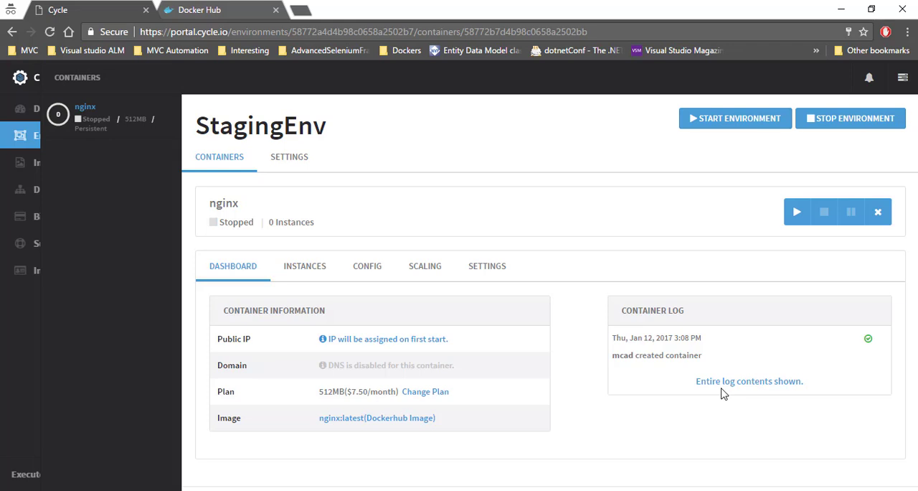
mouse_move(499, 314)
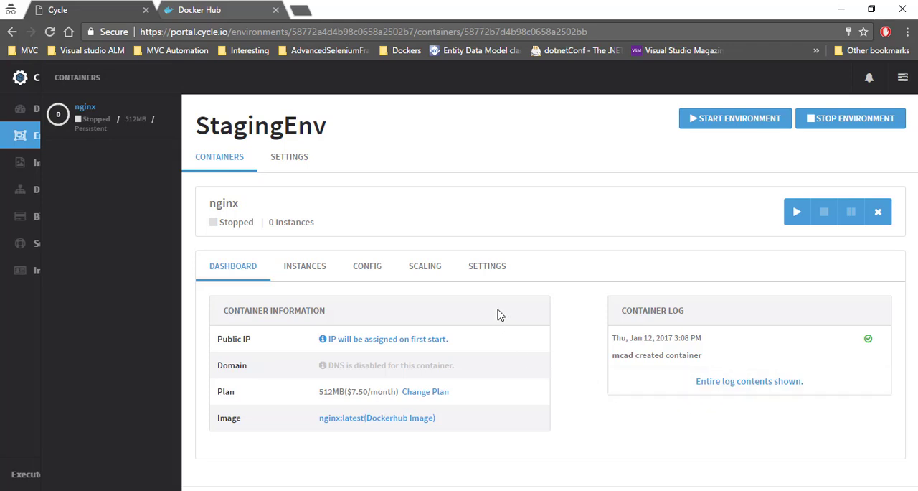
mouse_move(241, 154)
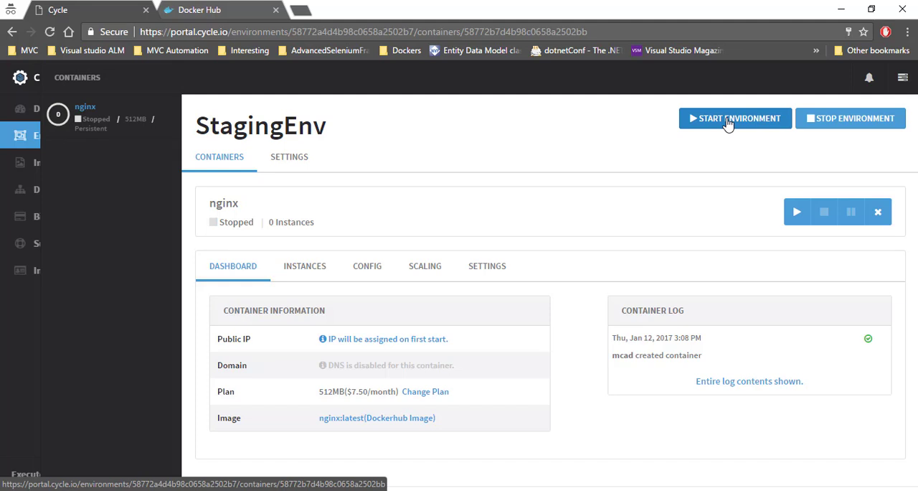
mouse_move(714, 140)
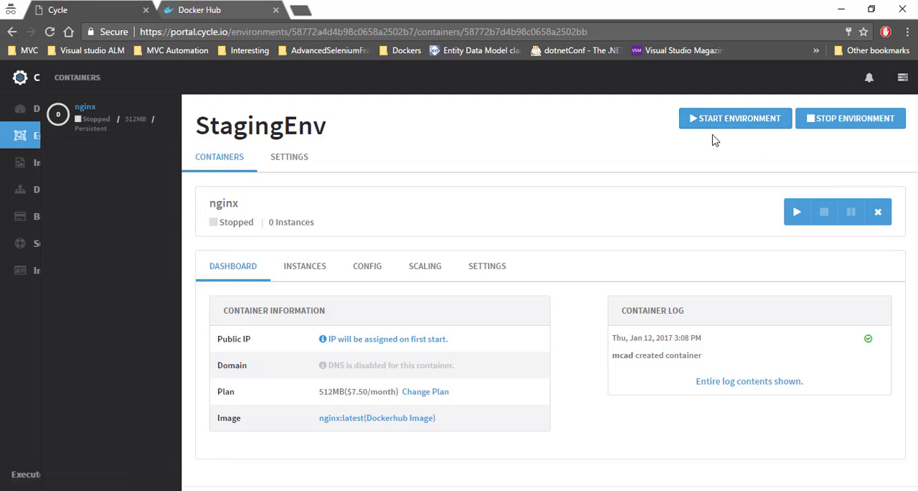
mouse_move(723, 132)
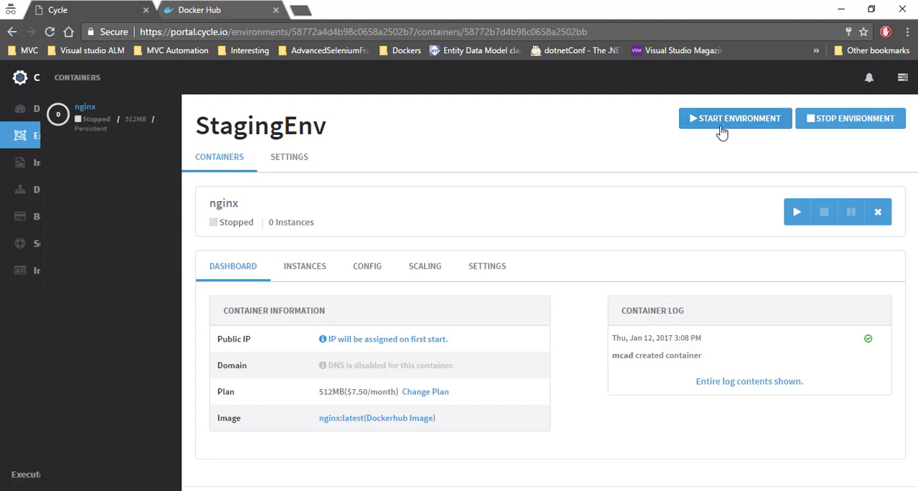
mouse_move(751, 167)
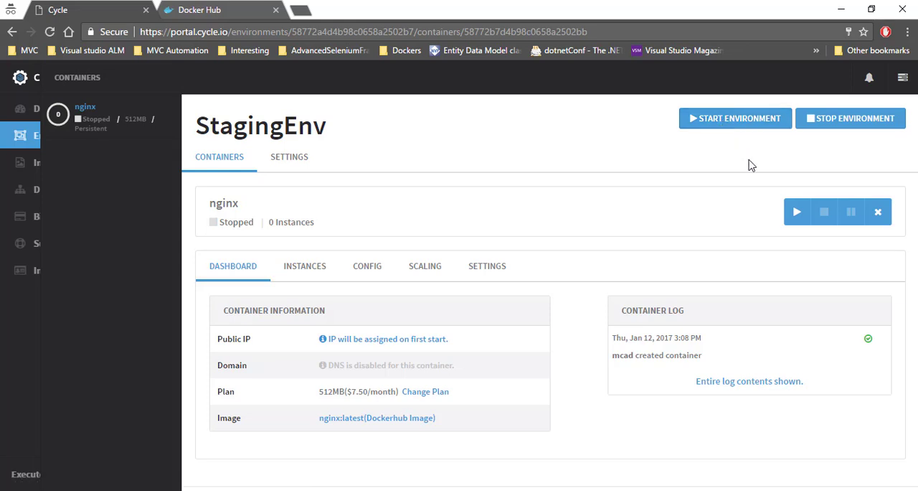
mouse_move(796, 211)
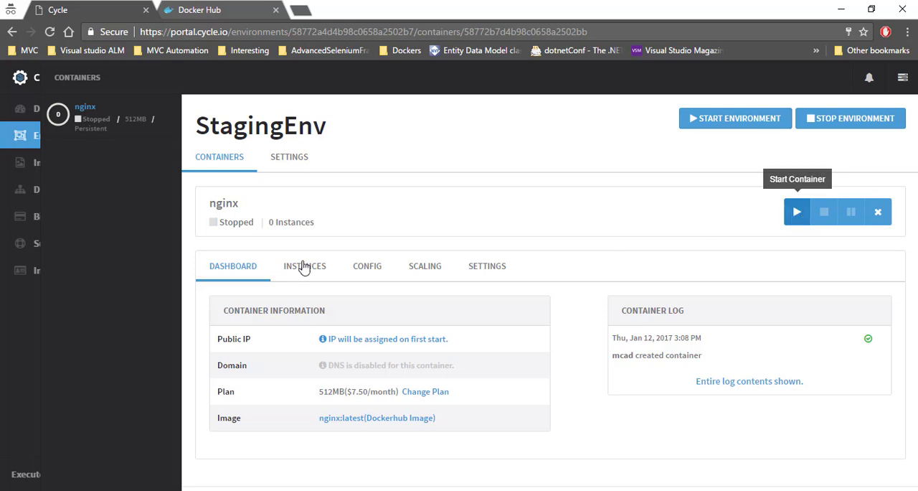
Review the container's instances, then its config showing NGINX_VERSION 1.11.8-1~jessie, ports 443 and 80 and the start command.
click(304, 266)
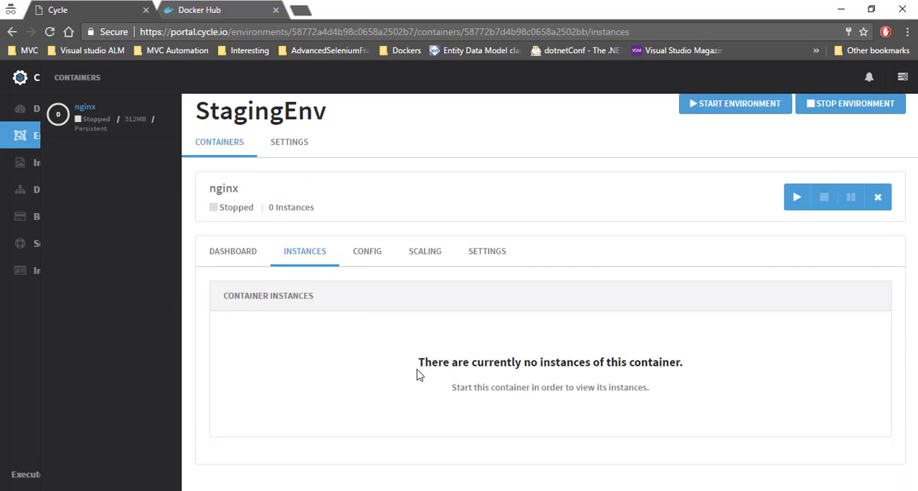
click(368, 251)
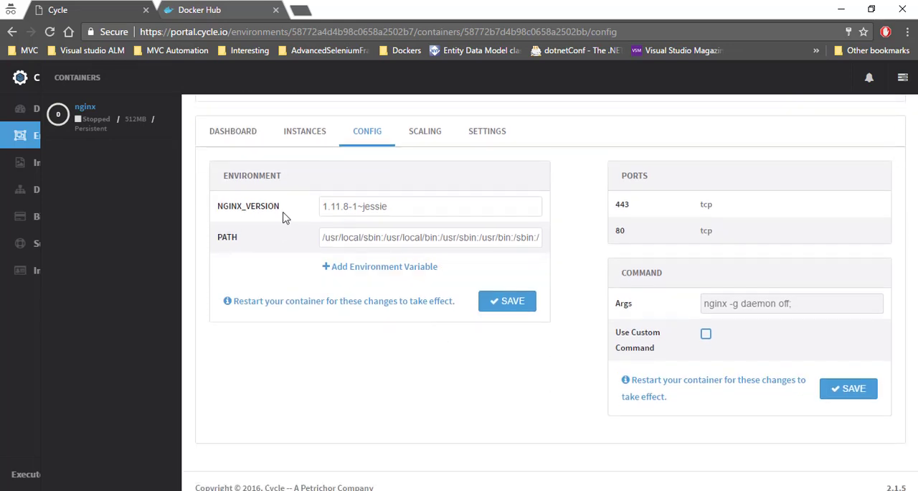
double_click(354, 207)
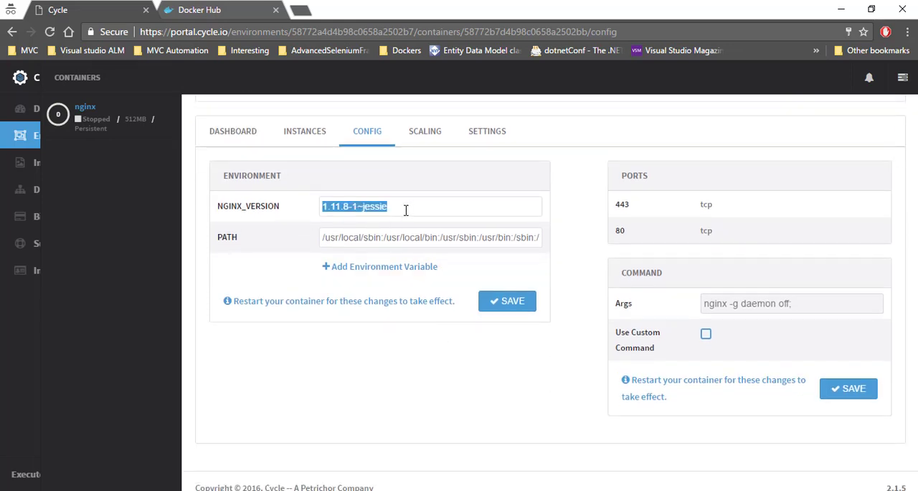
On Docker Hub, search 'ng' for the official nginx image and scroll its docs to the environment-variables section.
click(200, 9)
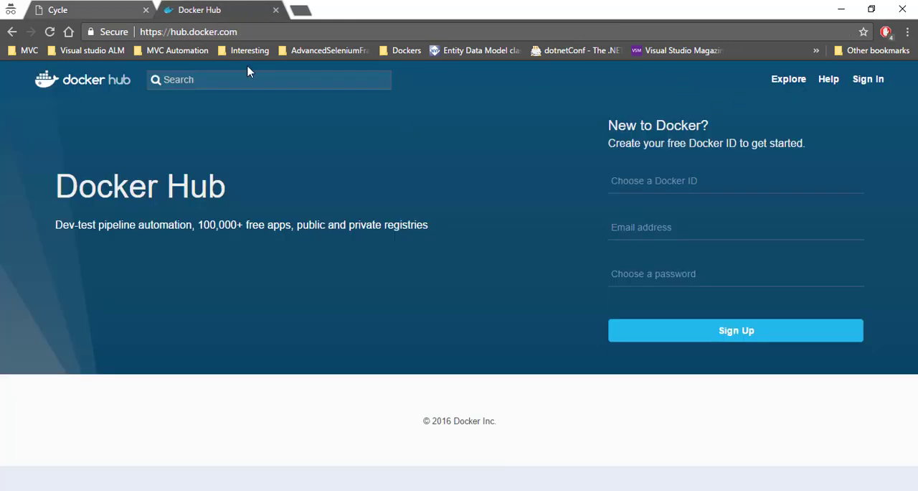
text(ng)
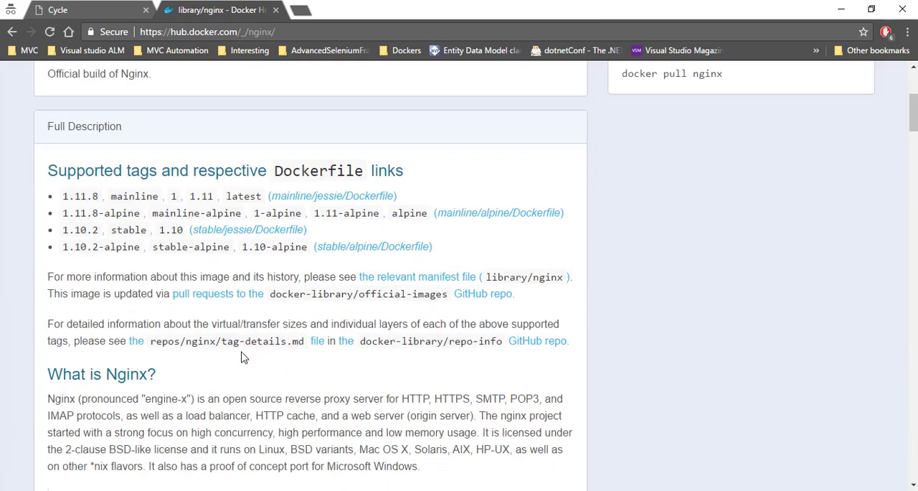
scroll(down, 3)
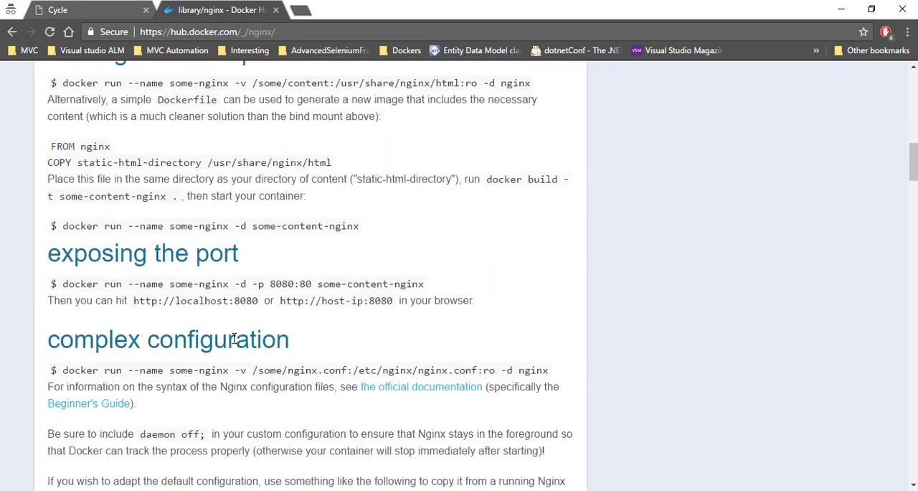
scroll(up, 3)
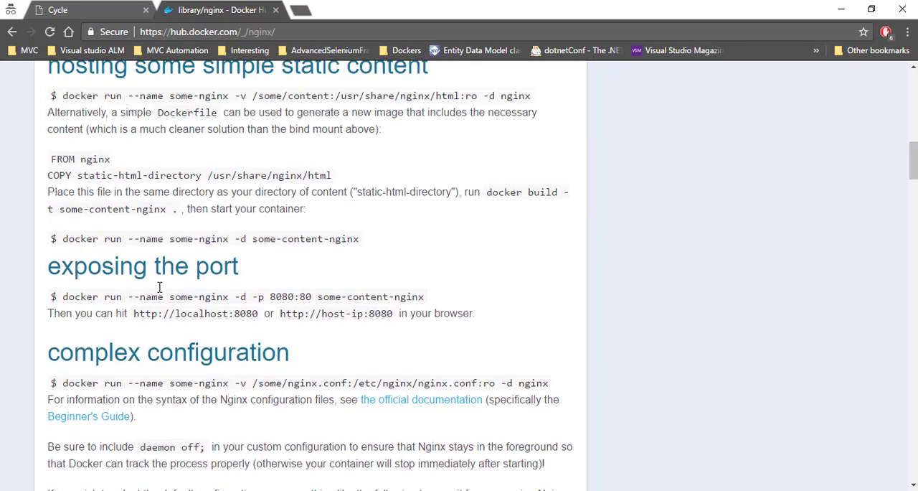
scroll(down, 3)
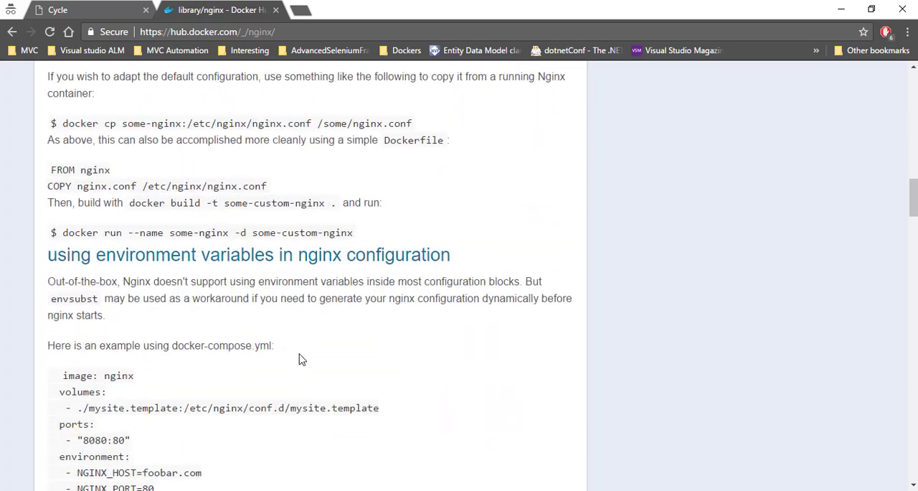
scroll(down, 3)
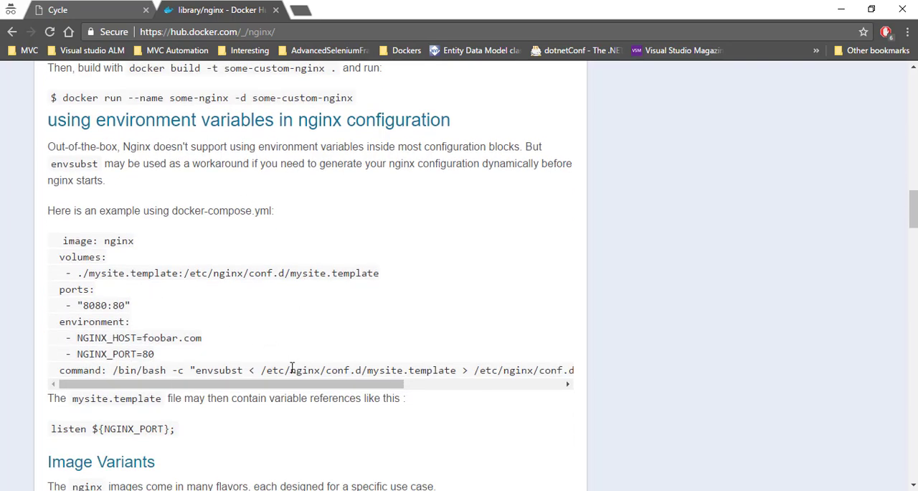
Back in the Cycle portal, start the nginx container so it begins starting with public IP 173.236.121.67.
click(86, 9)
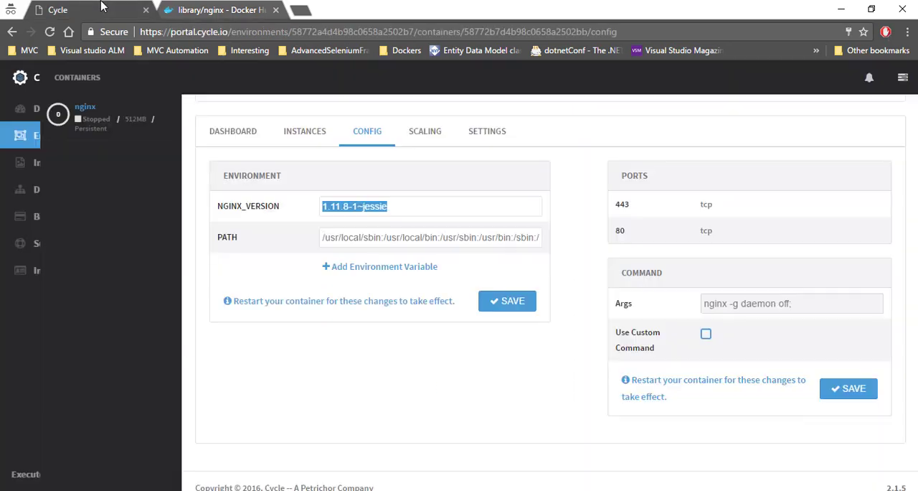
scroll(up, 3)
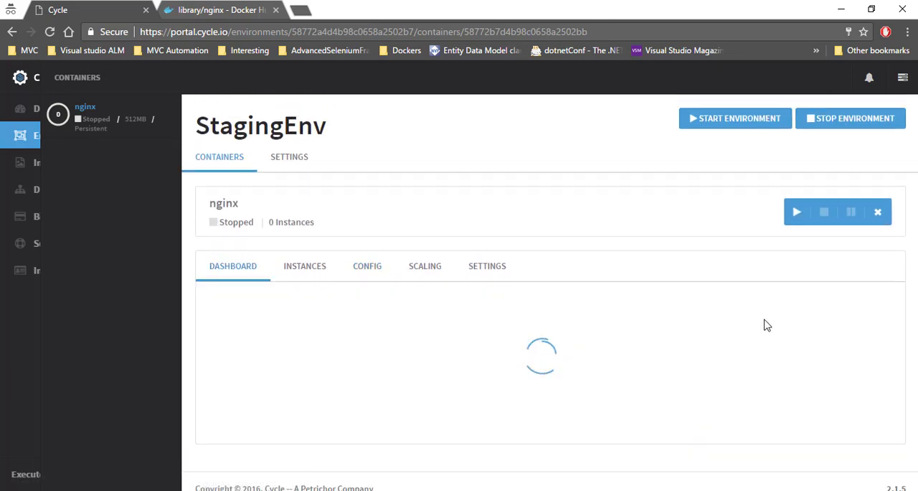
mouse_move(796, 212)
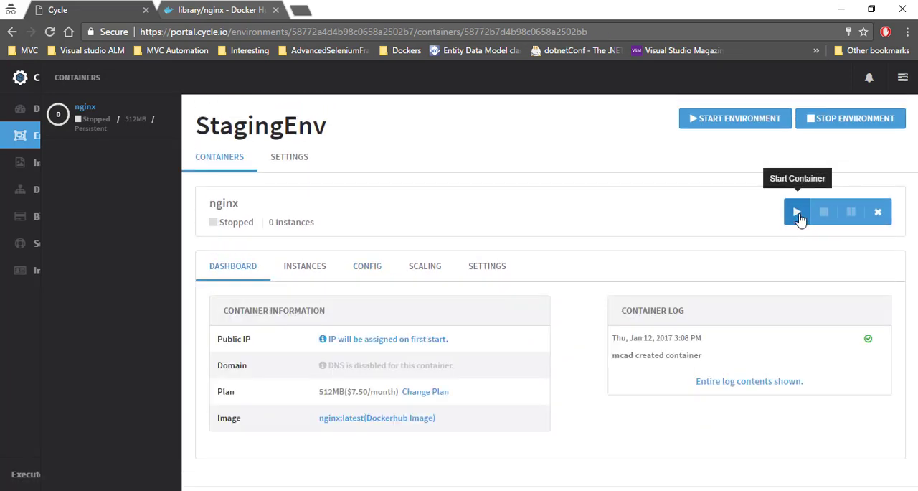
click(797, 211)
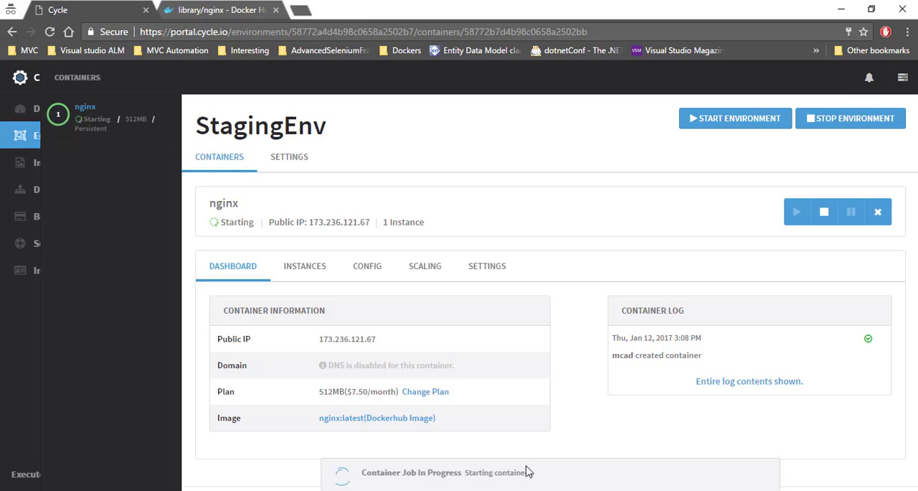
mouse_move(325, 239)
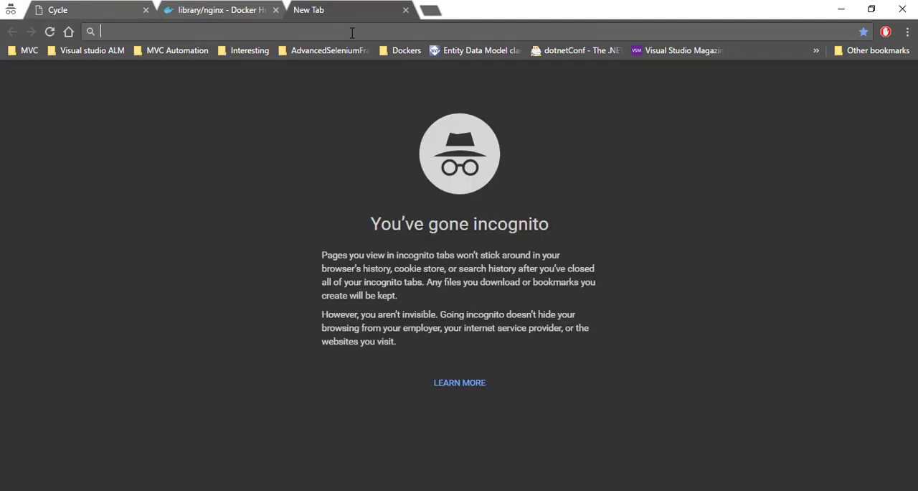
Browse to 173.236.121.67 in a new tab to load the 'Welcome to nginx!' page.
text(173.236.121.67)
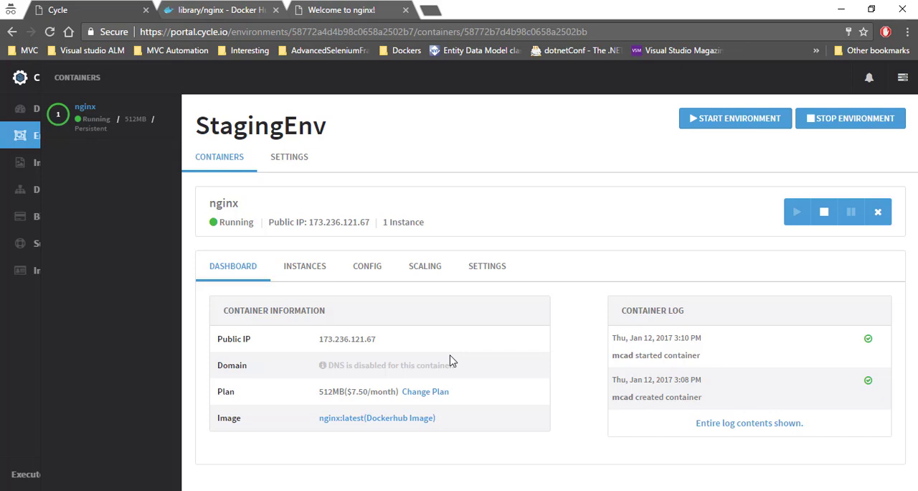
Show the running Chicago instance with private IP 10.0.0.1 and public 173.236.121.67.
click(304, 265)
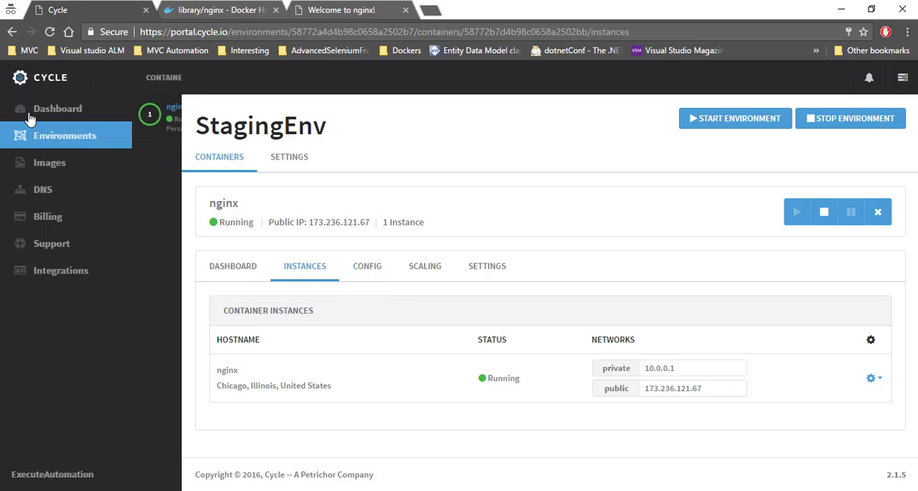
On the dashboard, review Resource Usage and highlight image storage of 356 MB of 3 GB.
click(57, 109)
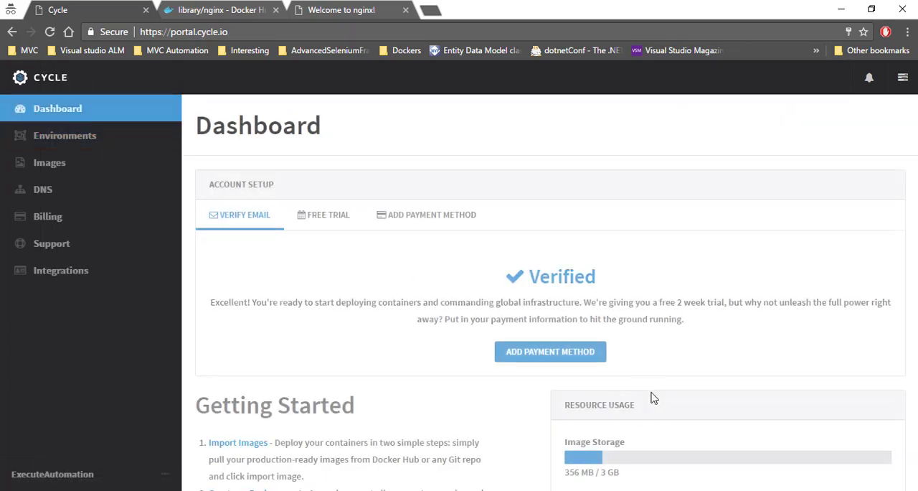
scroll(down, 3)
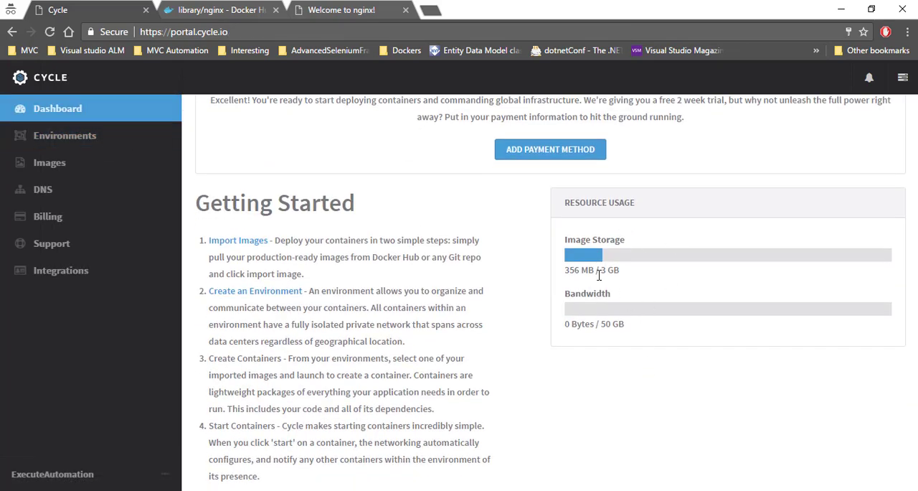
double_click(571, 270)
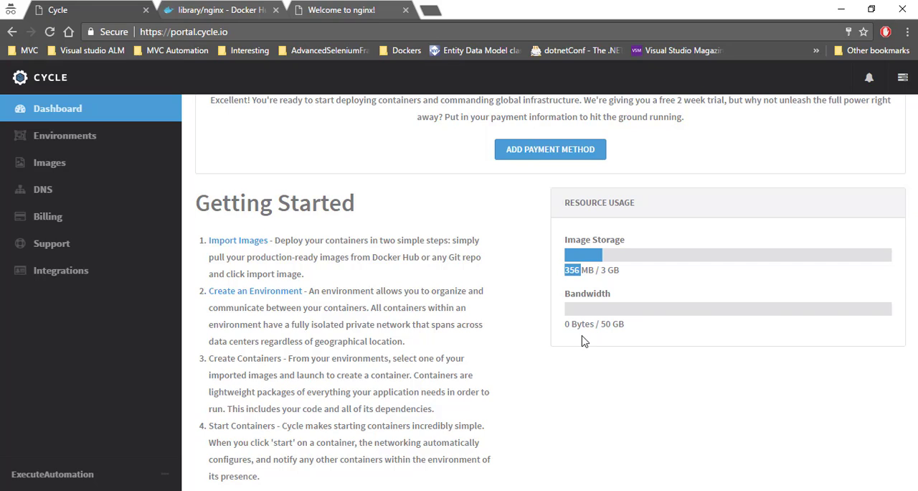
scroll(up, 3)
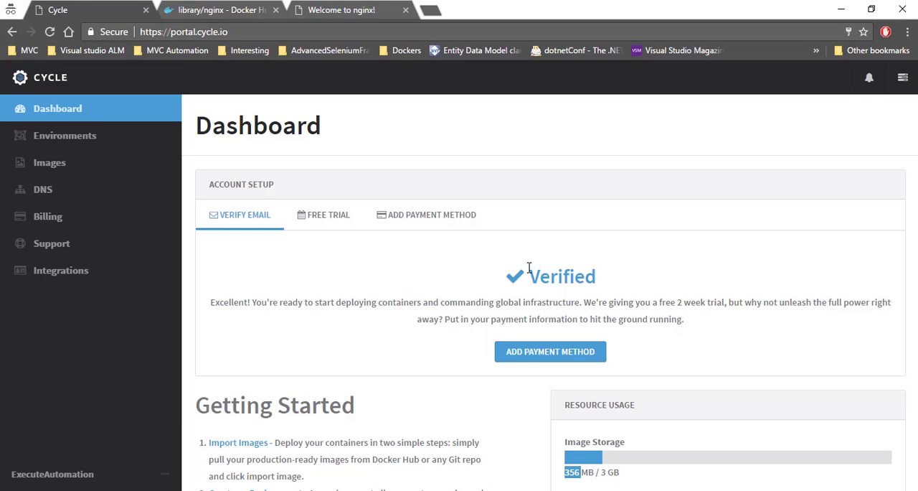
mouse_move(529, 267)
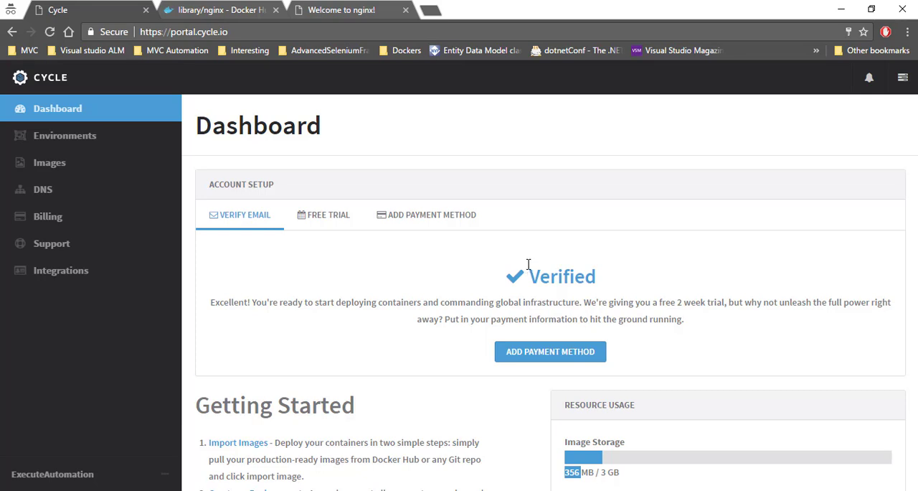